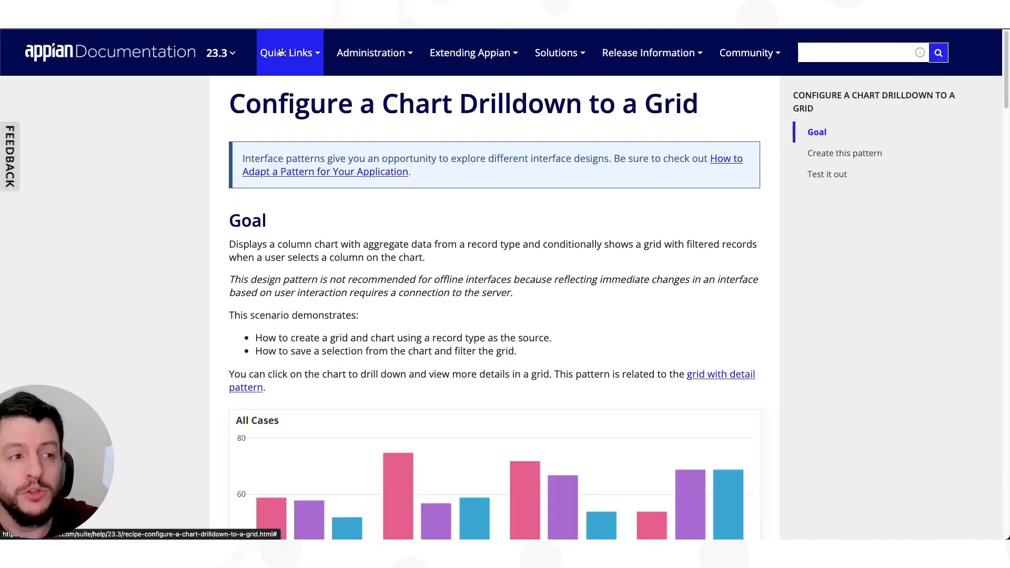
Step: Scroll the drilldown recipe page past the example chart and case grid to its code block
click(286, 53)
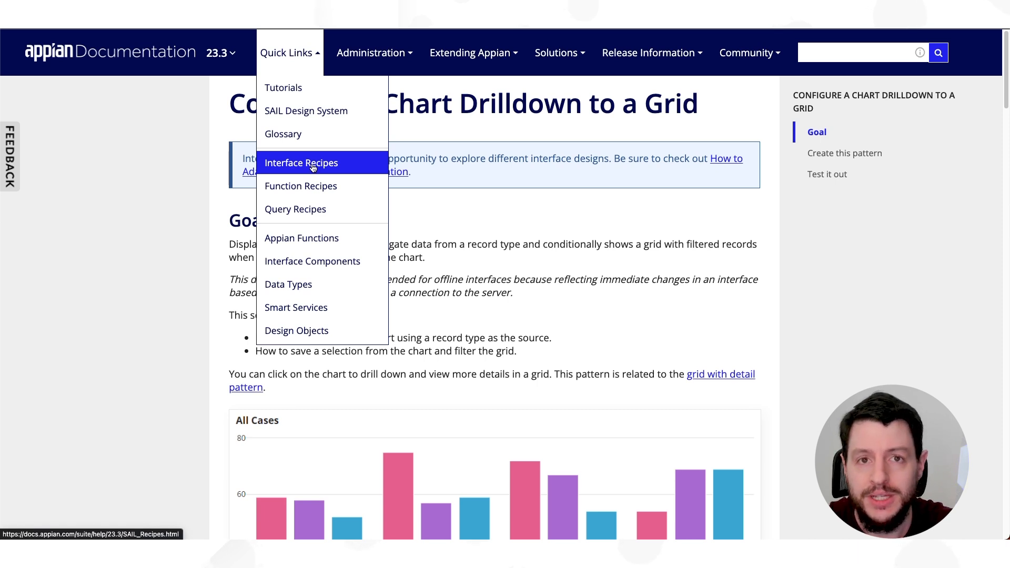
click(476, 105)
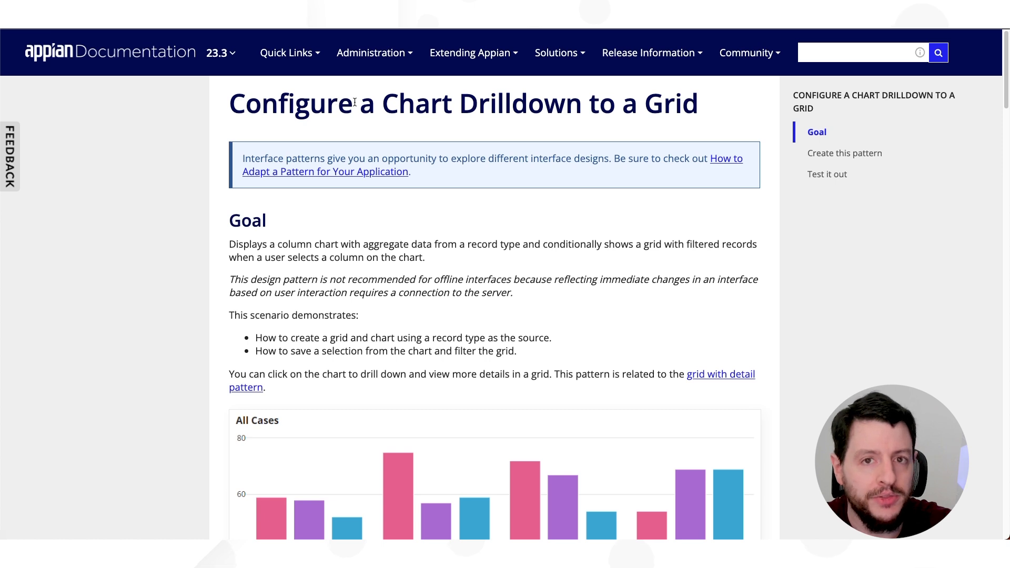
scroll(down, 3)
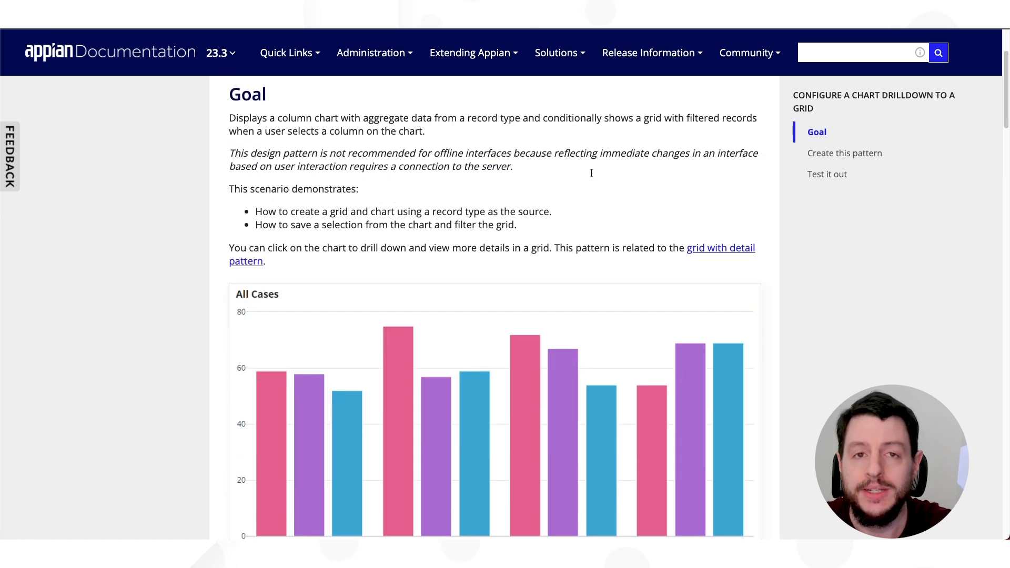
scroll(down, 3)
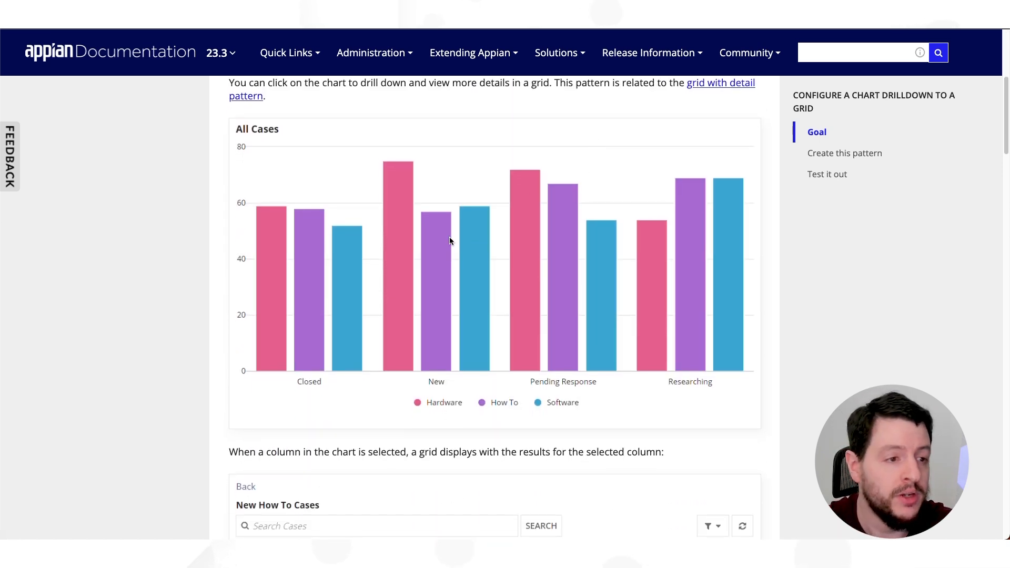
mouse_move(488, 241)
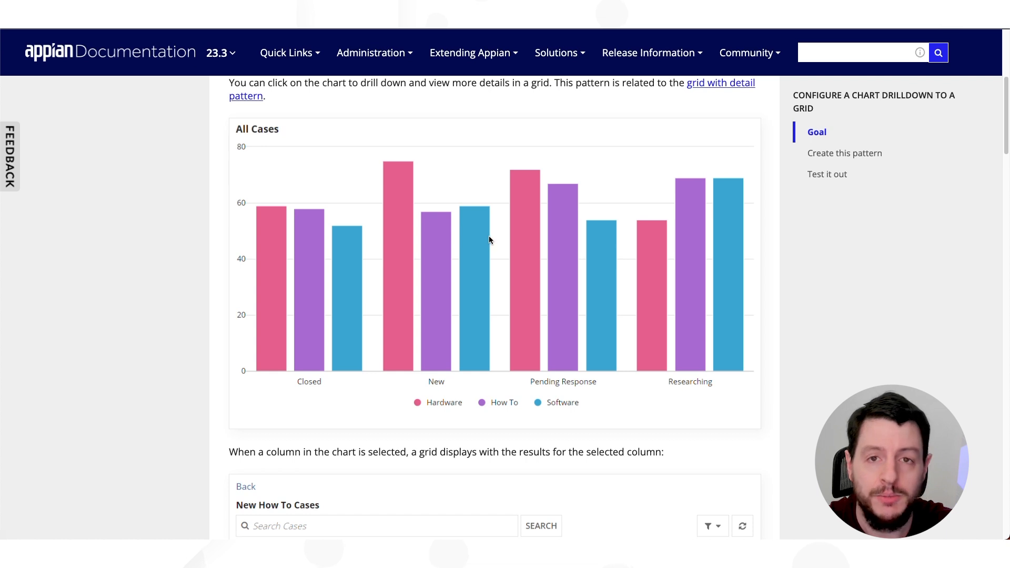
scroll(down, 3)
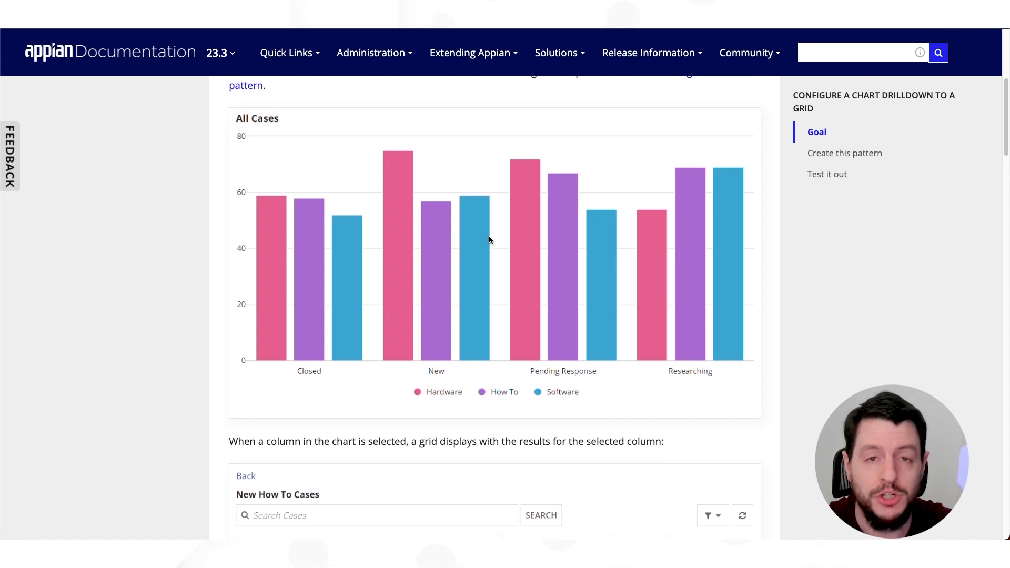
mouse_move(505, 292)
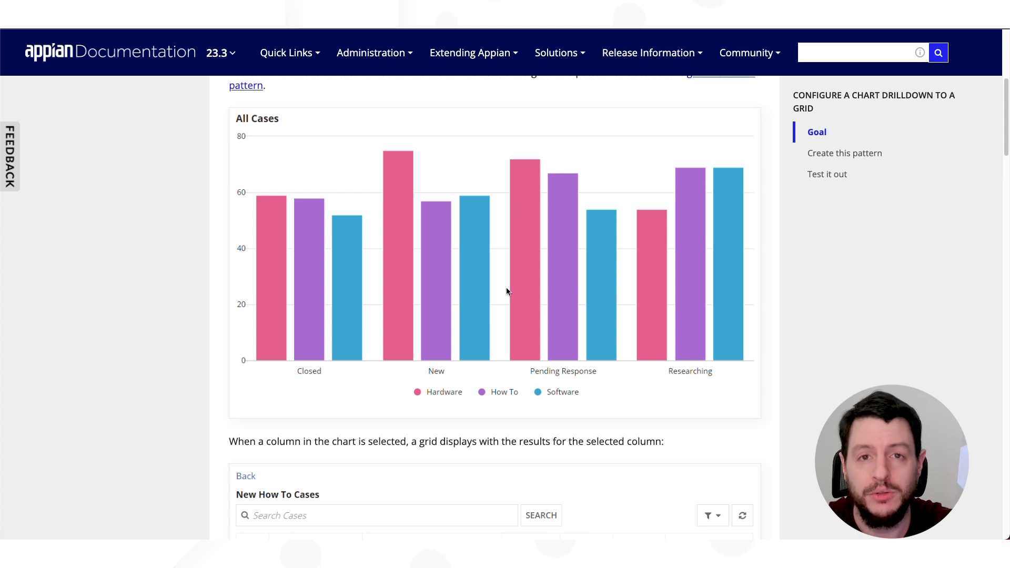
scroll(down, 3)
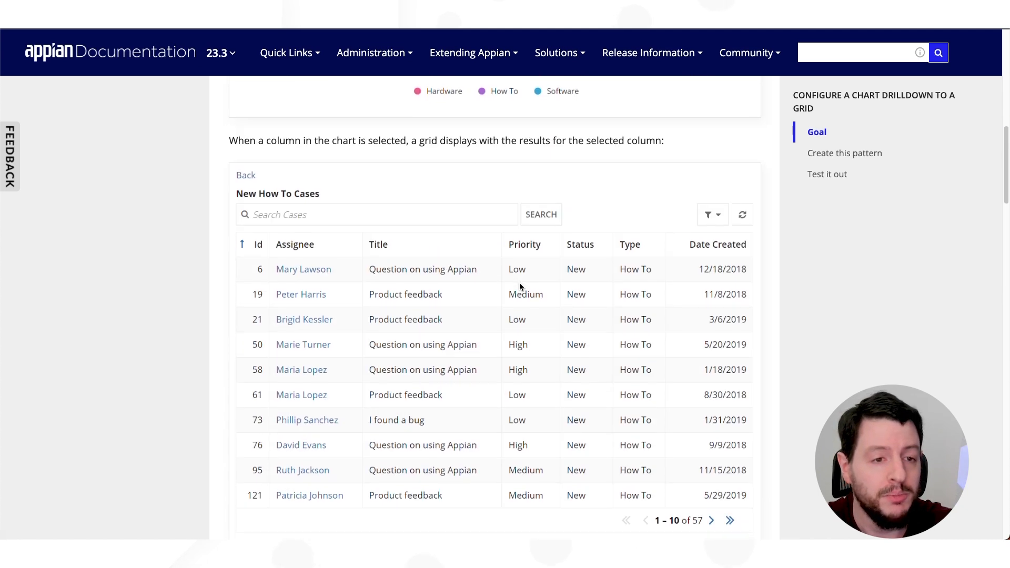
scroll(down, 3)
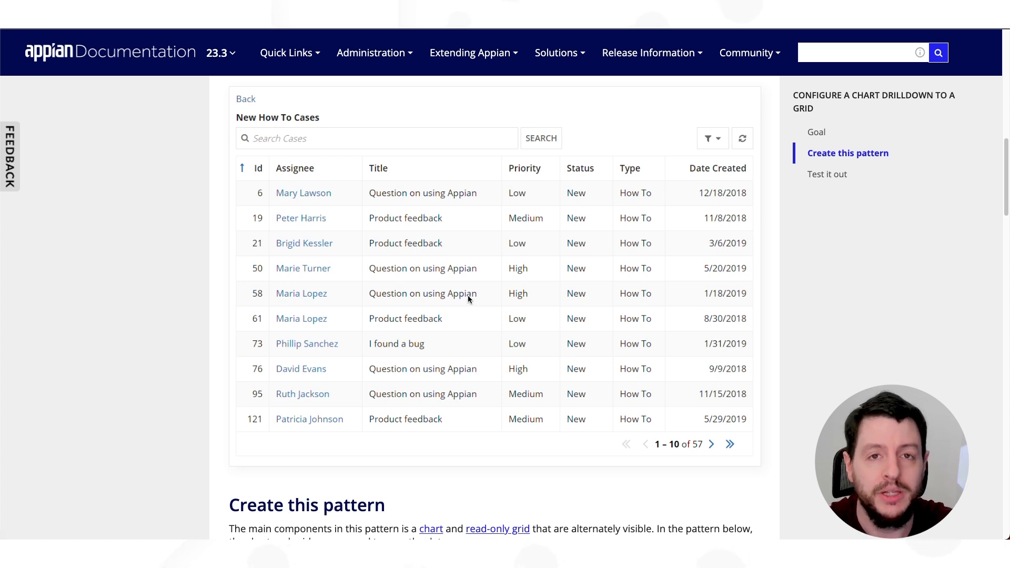
scroll(down, 3)
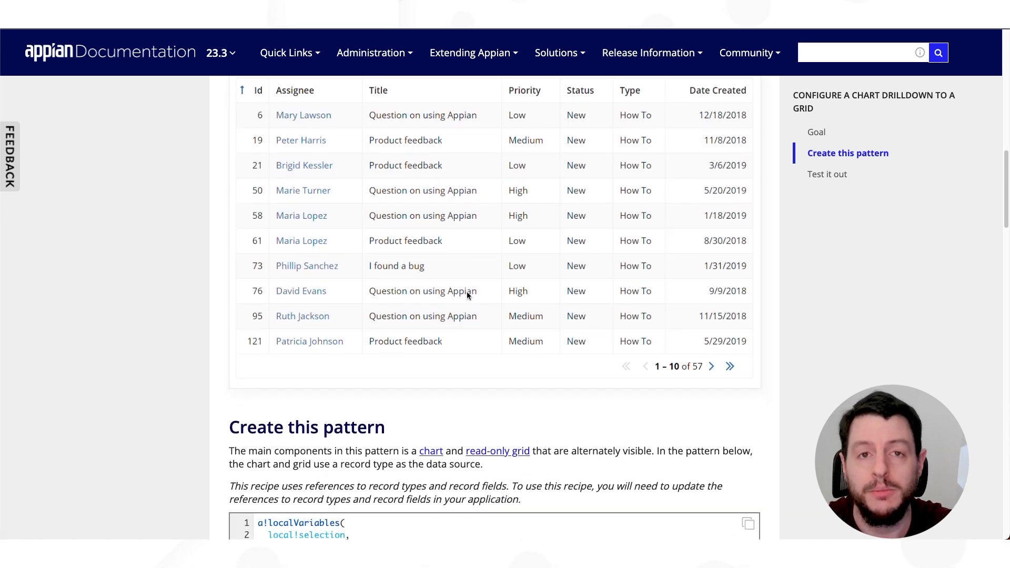
scroll(down, 3)
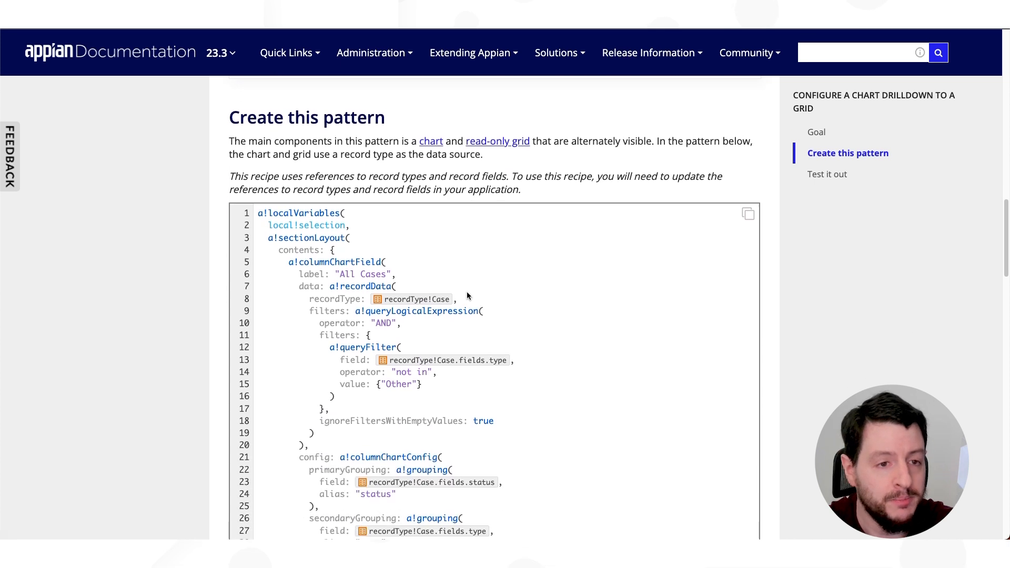
scroll(down, 3)
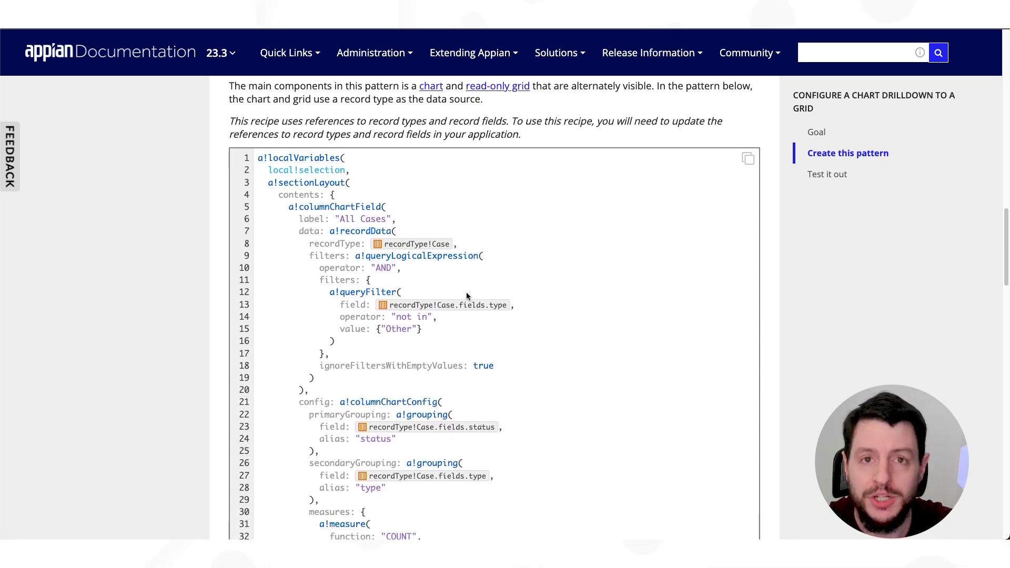
scroll(down, 3)
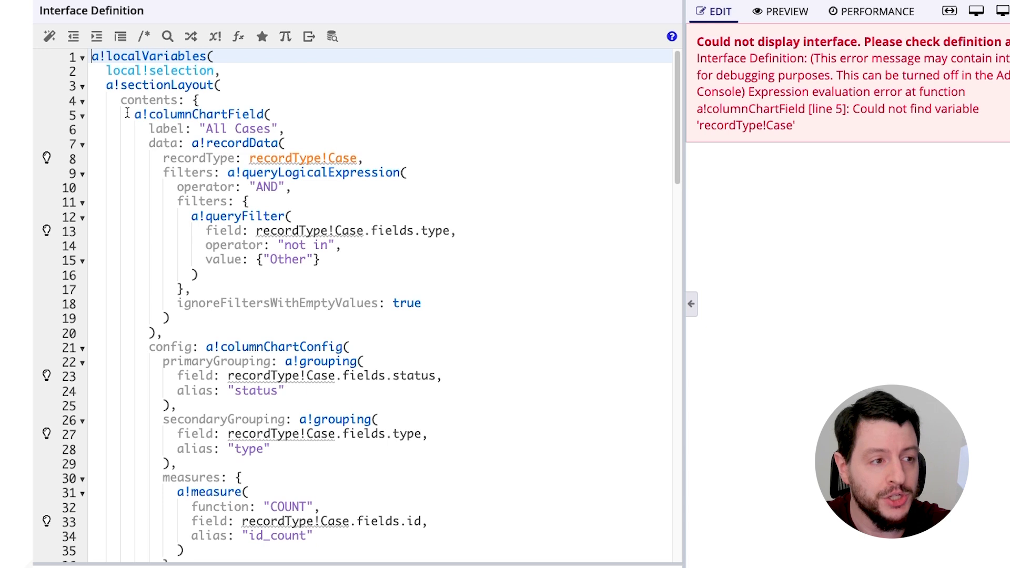
Step: Review the pasted recipe code, selecting the chart's filters block and type filter field reference
scroll(down, 3)
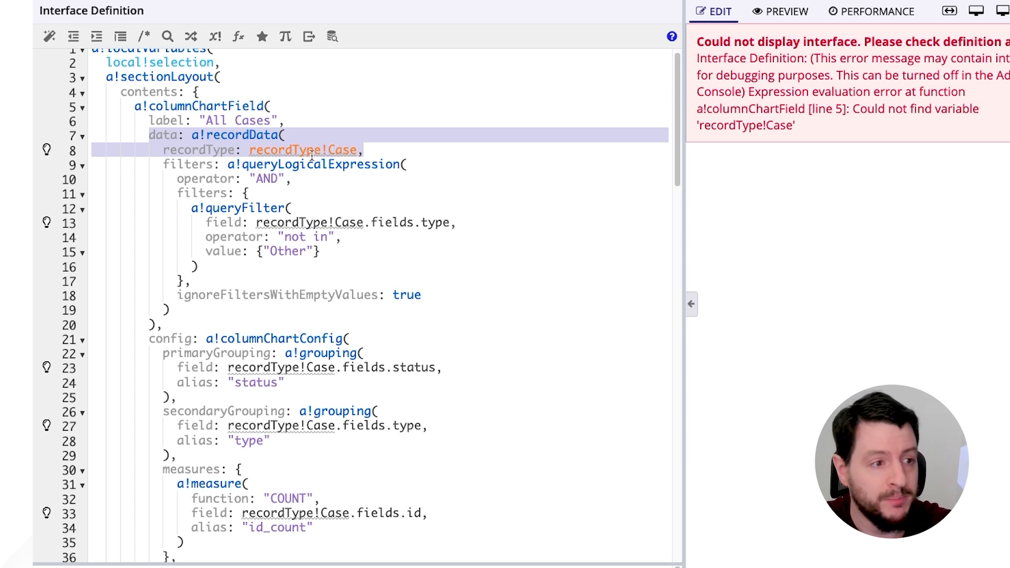
click(162, 164)
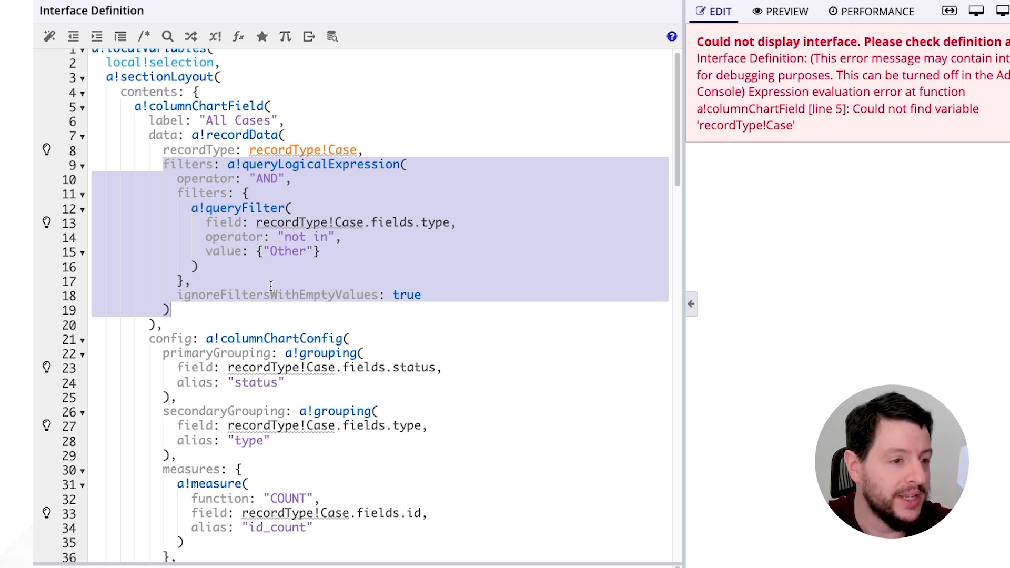
click(270, 222)
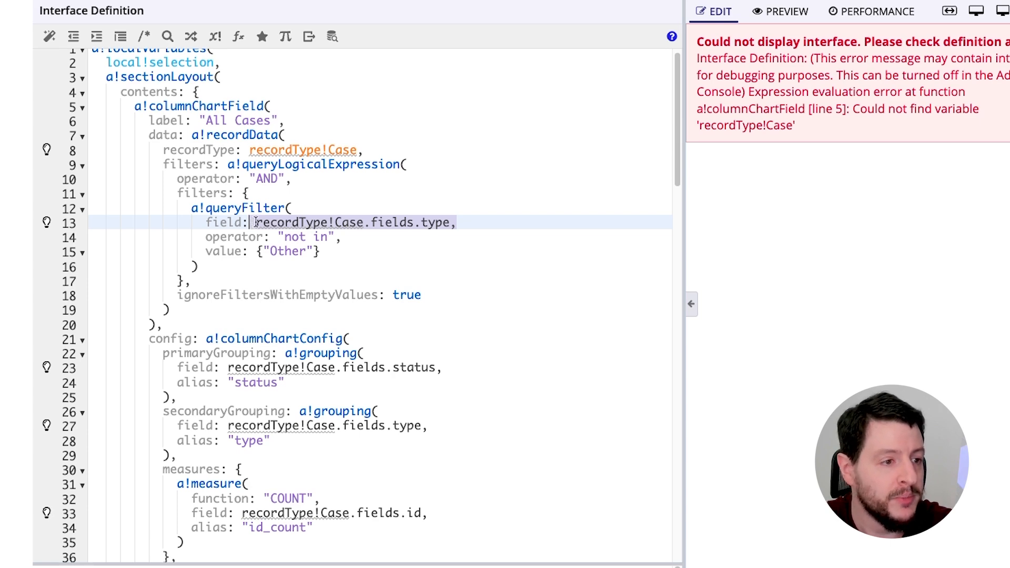
scroll(down, 3)
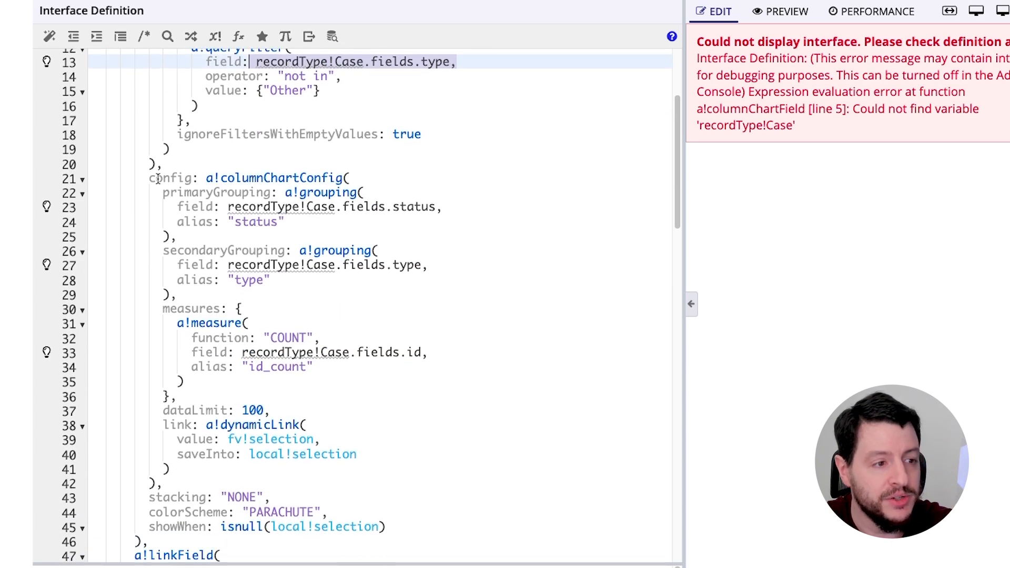
drag(163, 178, 247, 322)
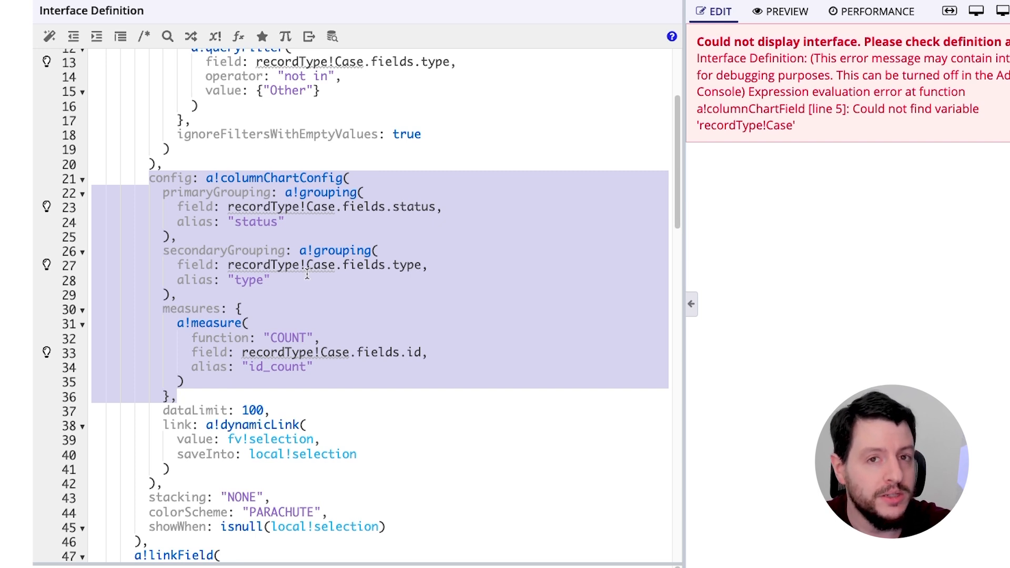
scroll(down, 3)
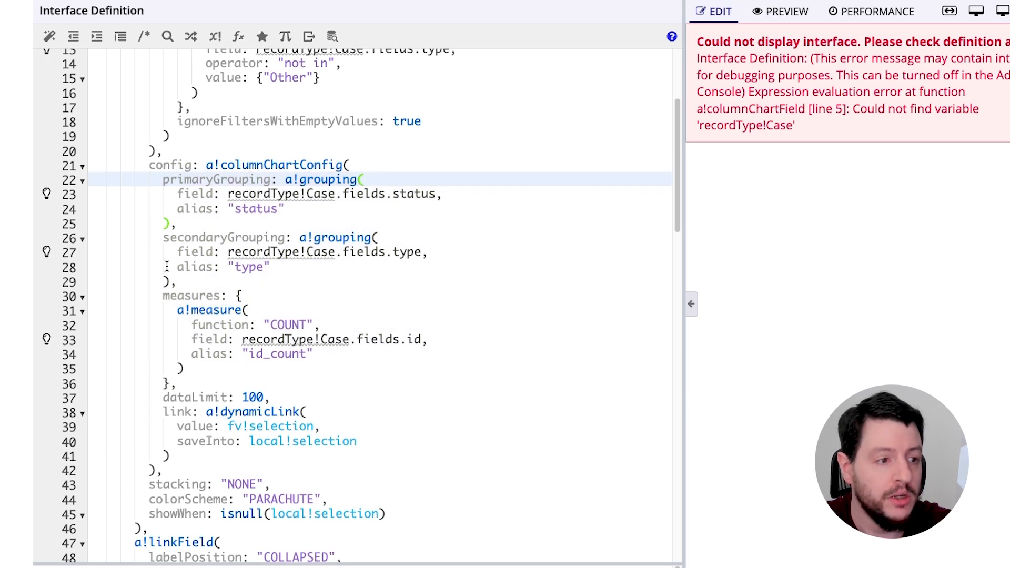
scroll(down, 3)
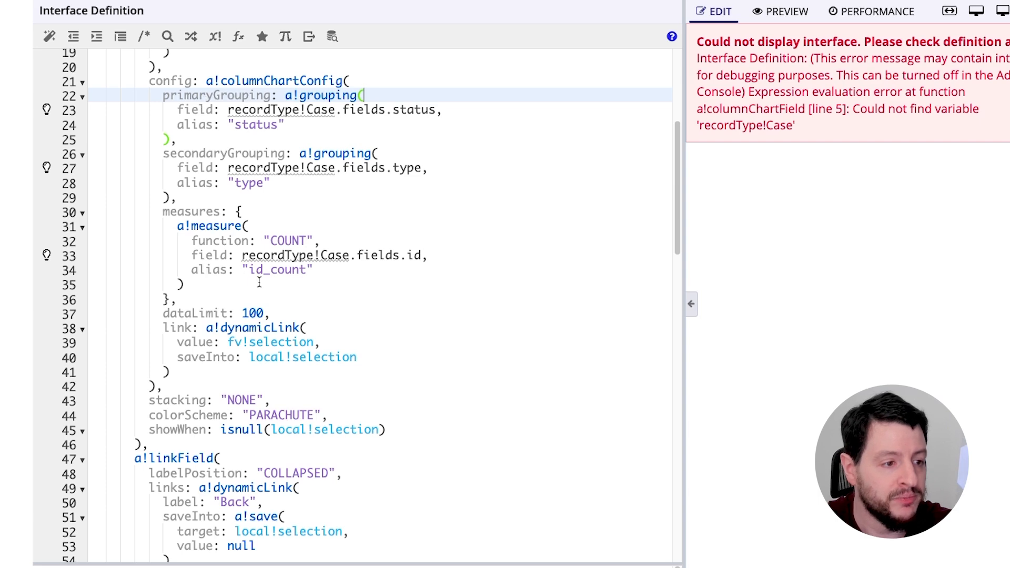
scroll(down, 3)
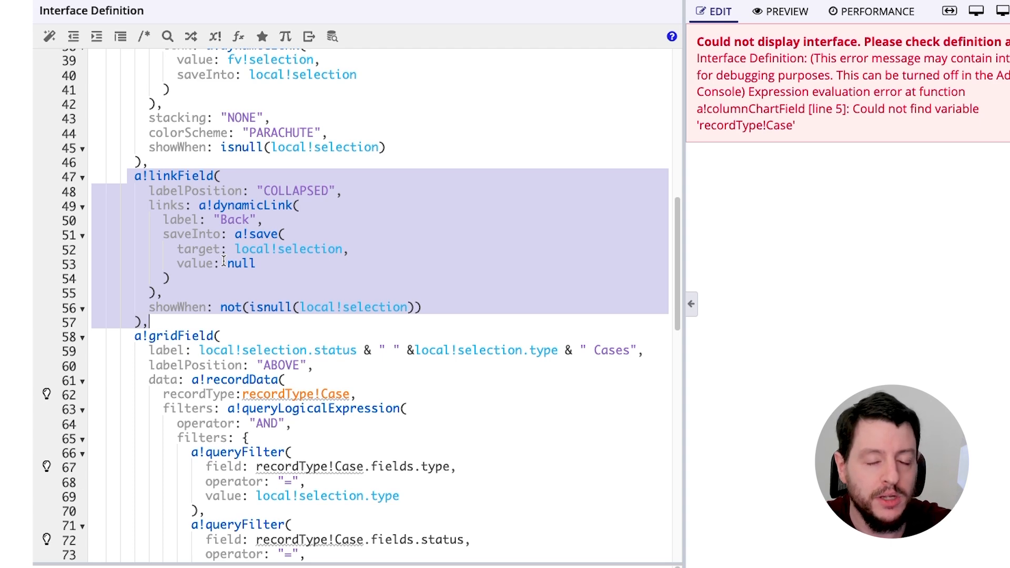
scroll(down, 3)
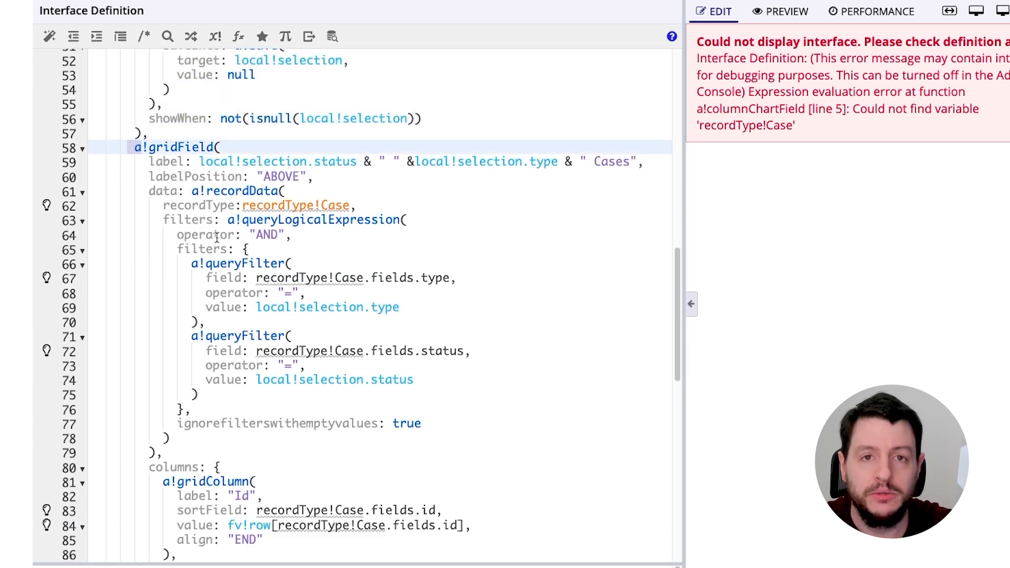
scroll(down, 3)
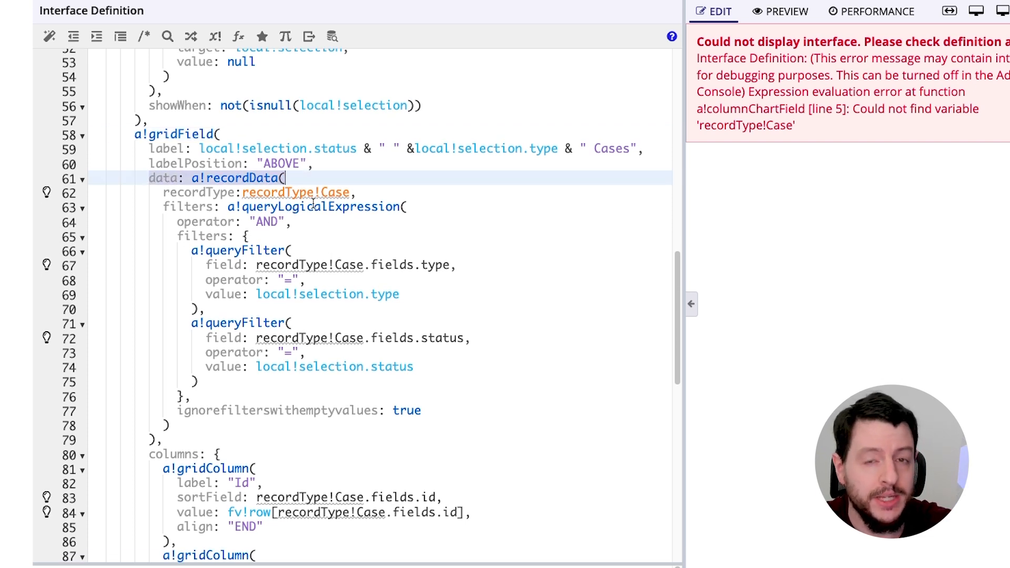
scroll(down, 3)
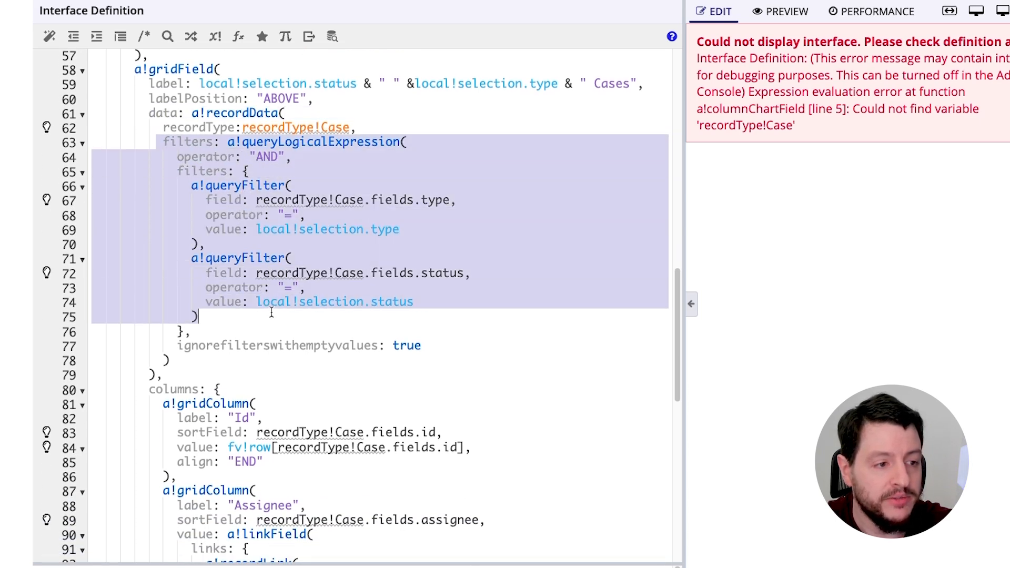
scroll(down, 3)
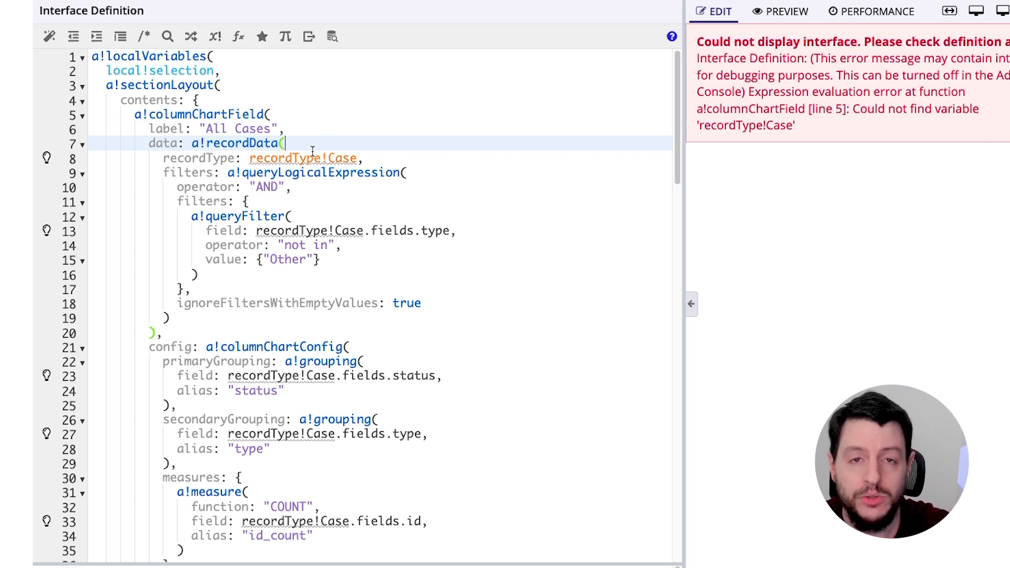
mouse_move(291, 143)
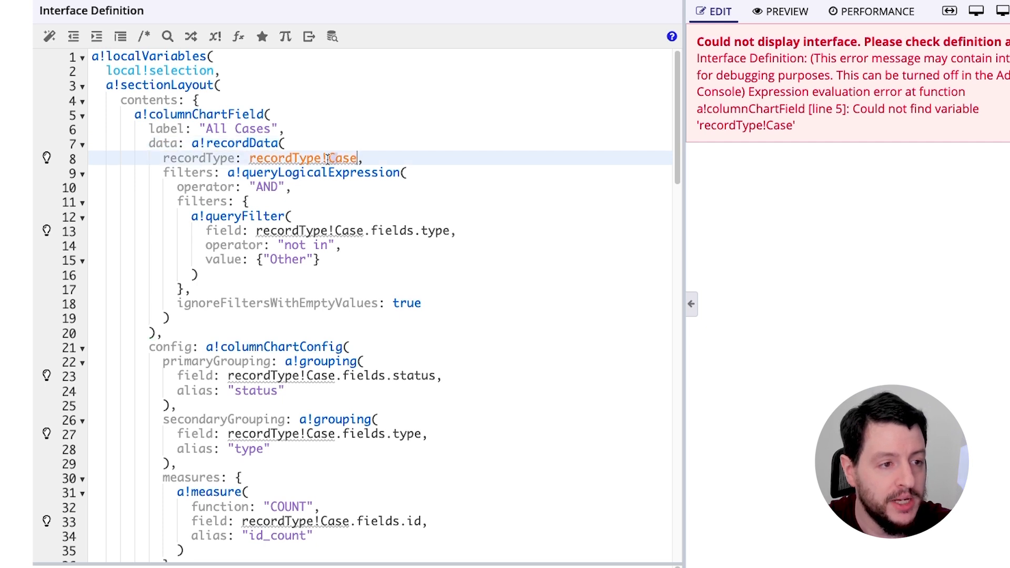
Step: Point the chart's a!recordData at the AA Vehicle record type
text(a)
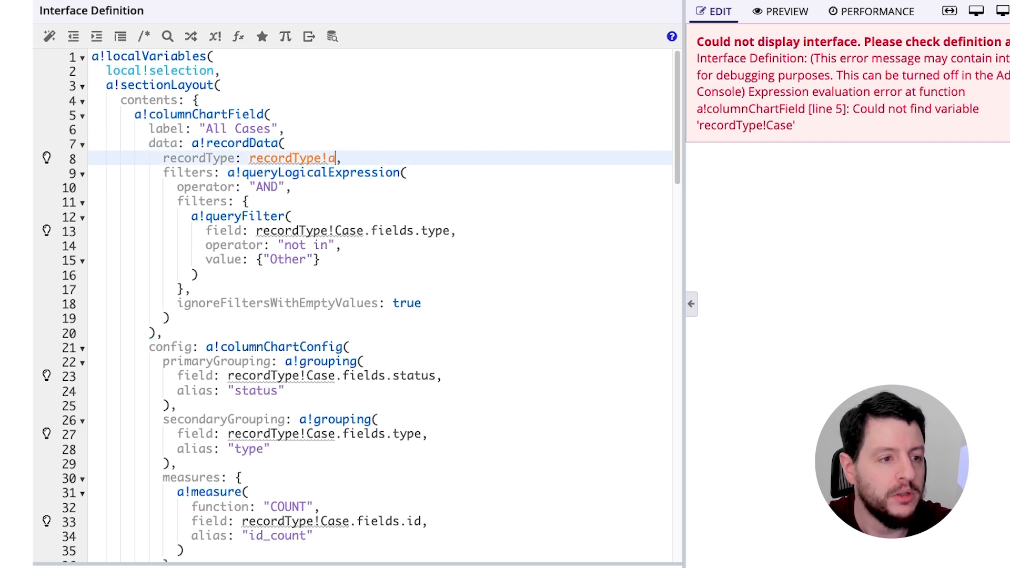
text(AA Vehicle)
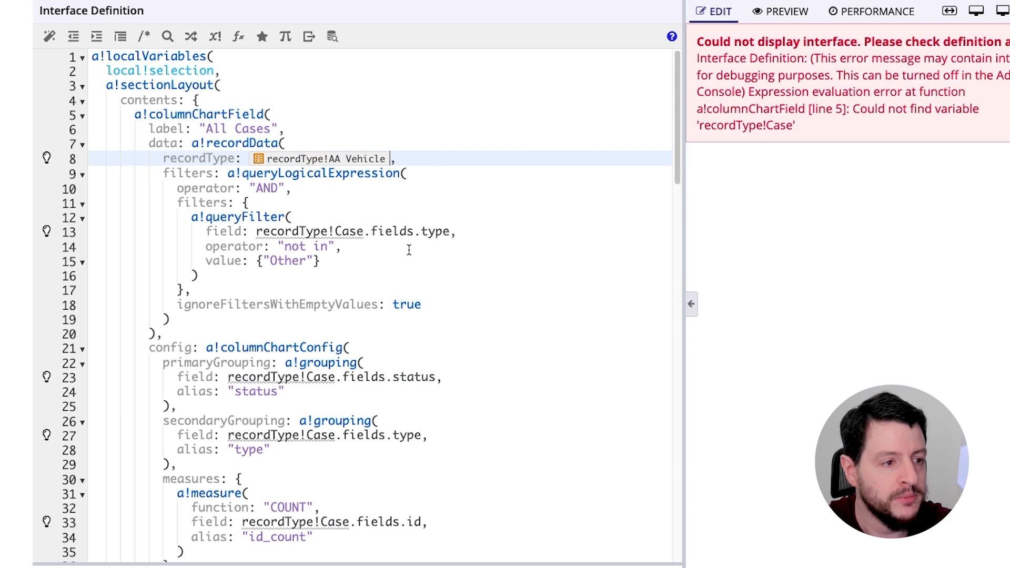
scroll(down, 3)
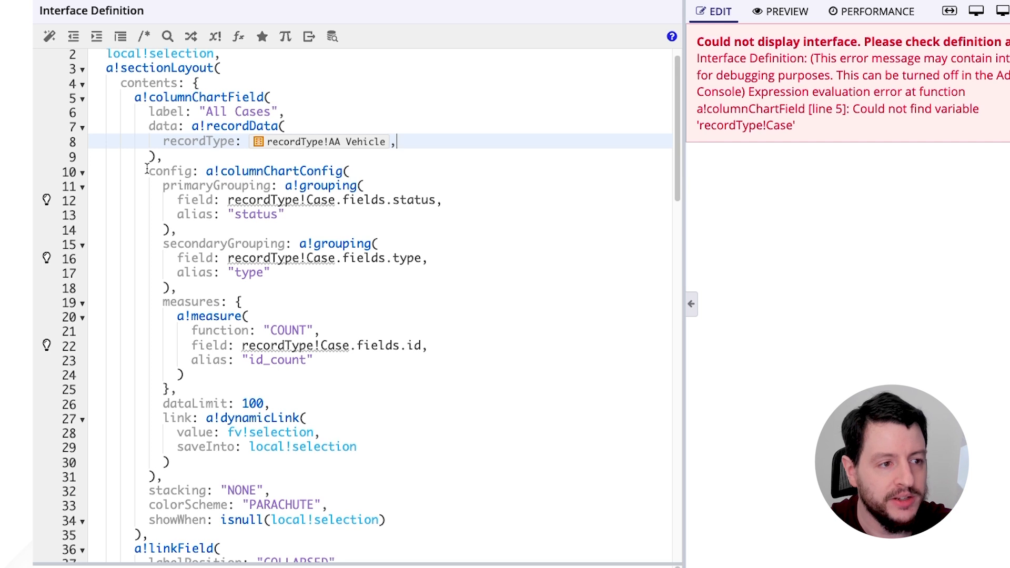
Step: Remove the secondary grouping and group by AA Vehicle make with alias 'make'
drag(148, 170, 176, 288)
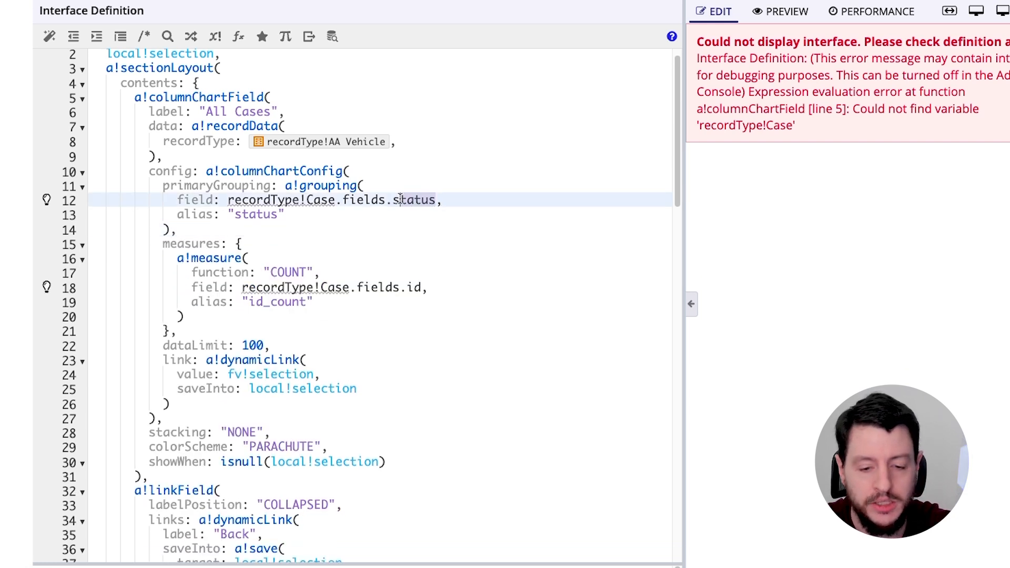
double_click(316, 200)
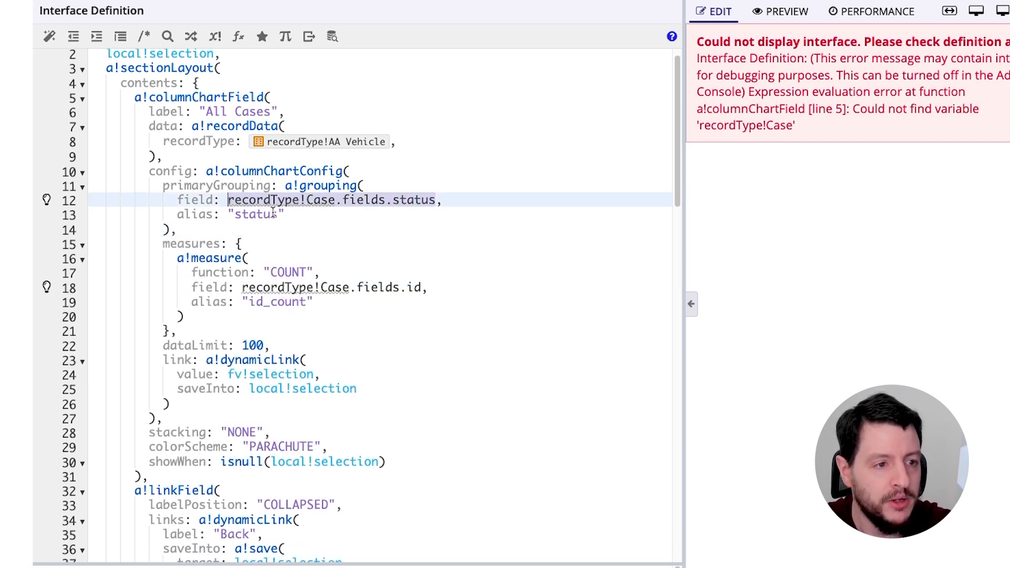
text(aa,)
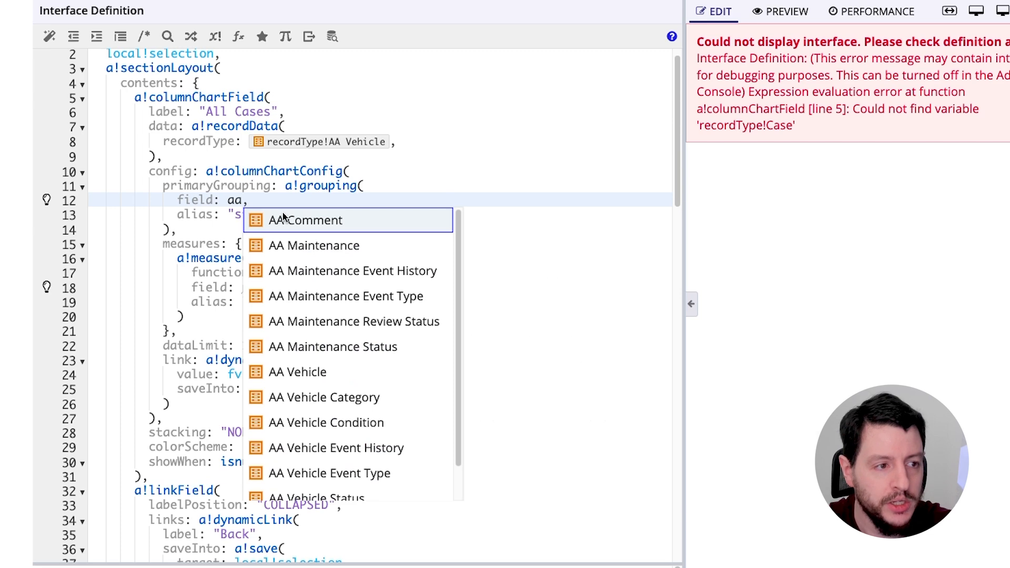
click(298, 372)
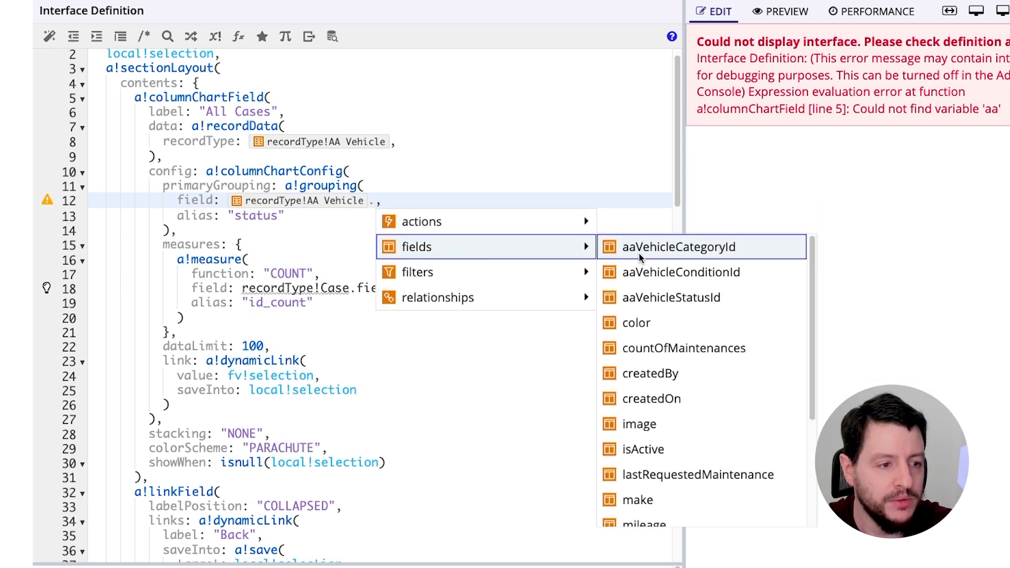
click(638, 500)
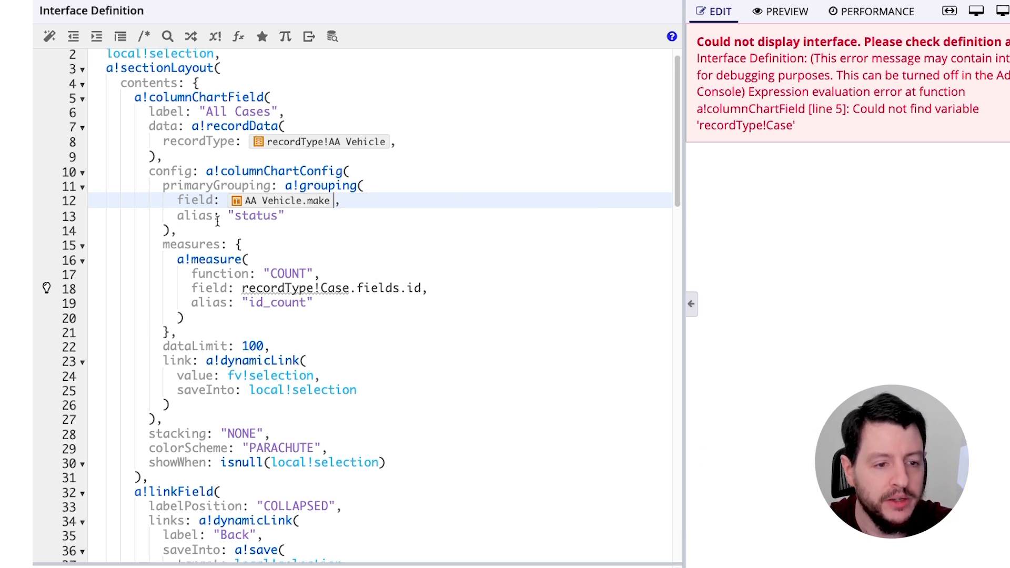
double_click(256, 216)
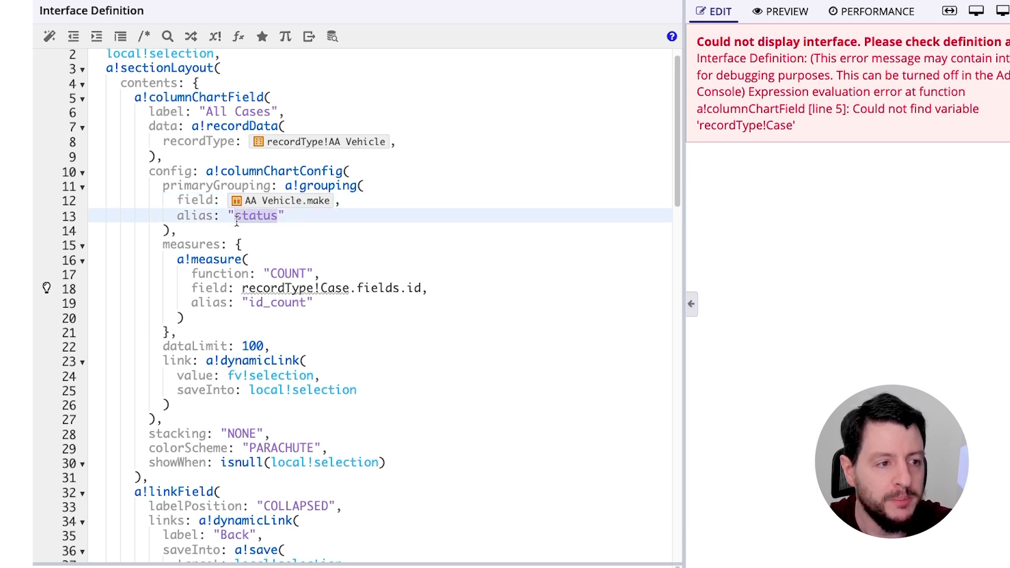
text(make)
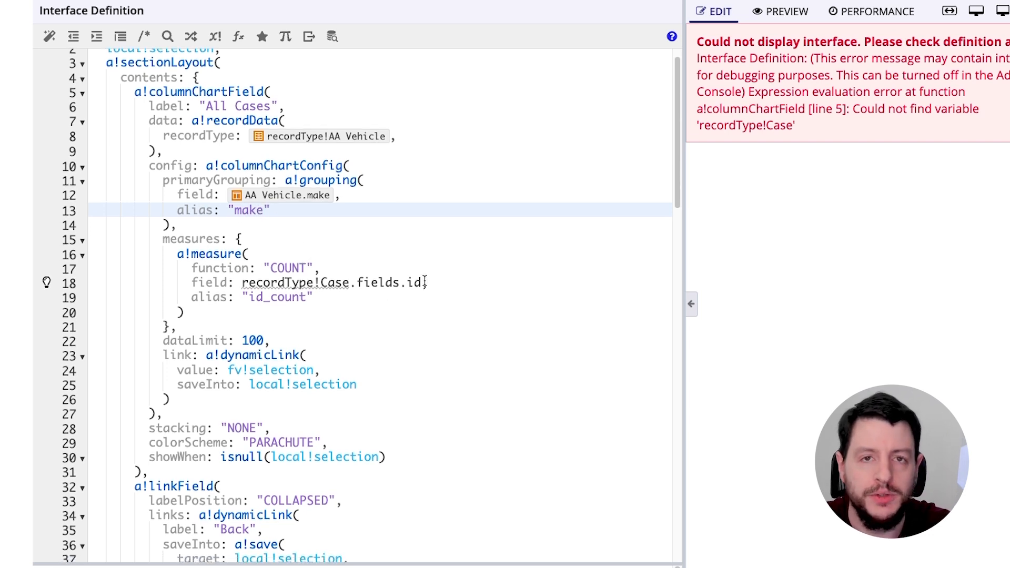
Step: Make the measure count the AA Vehicle vehicleId field instead of Case id
double_click(332, 282)
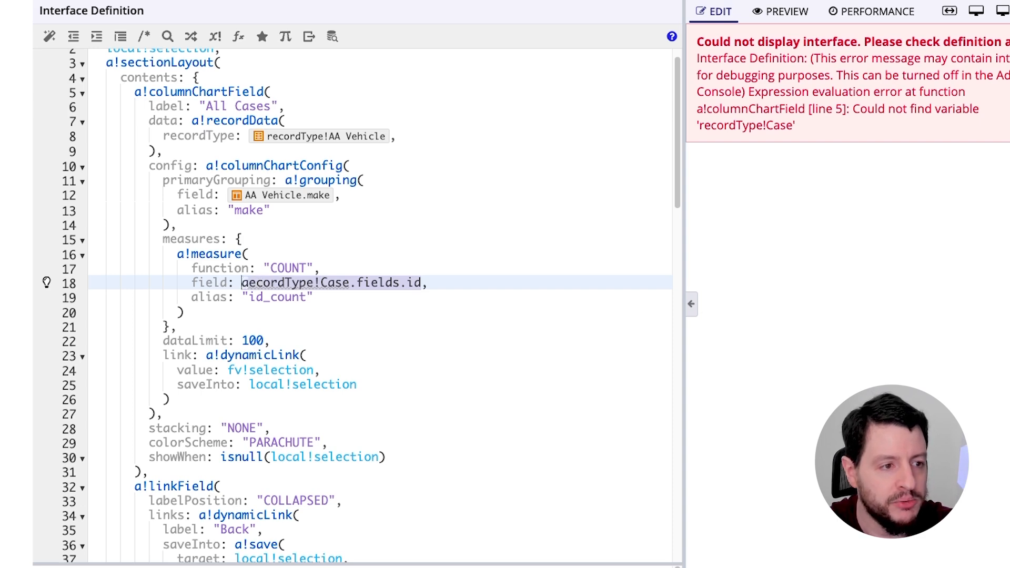
text(aa,)
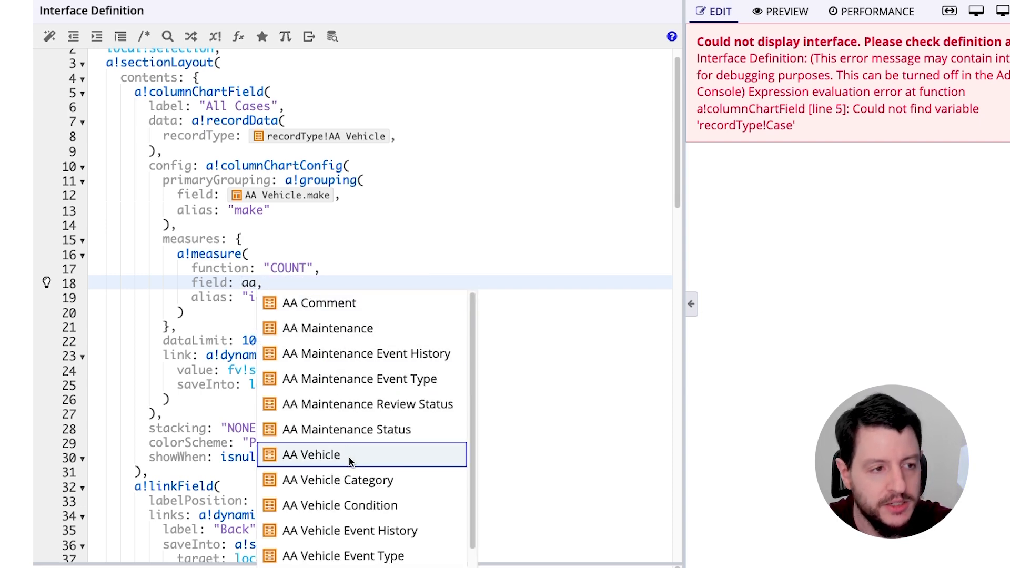
click(311, 454)
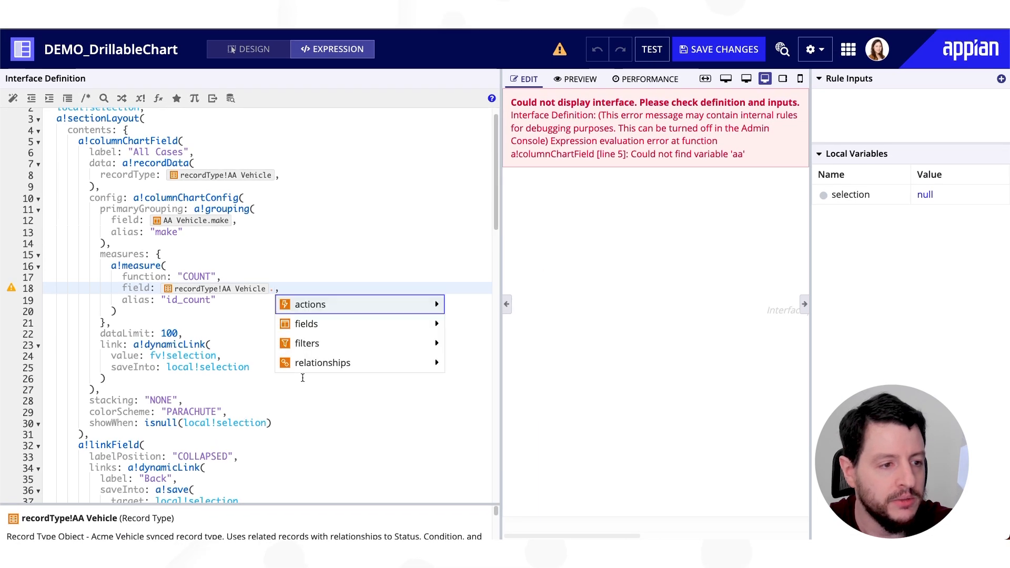
click(306, 323)
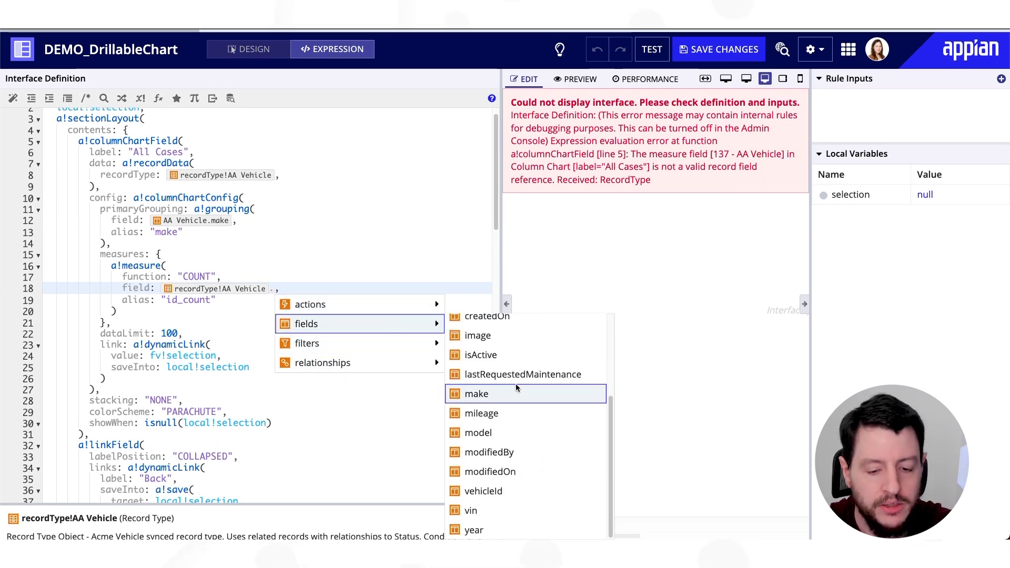
click(482, 490)
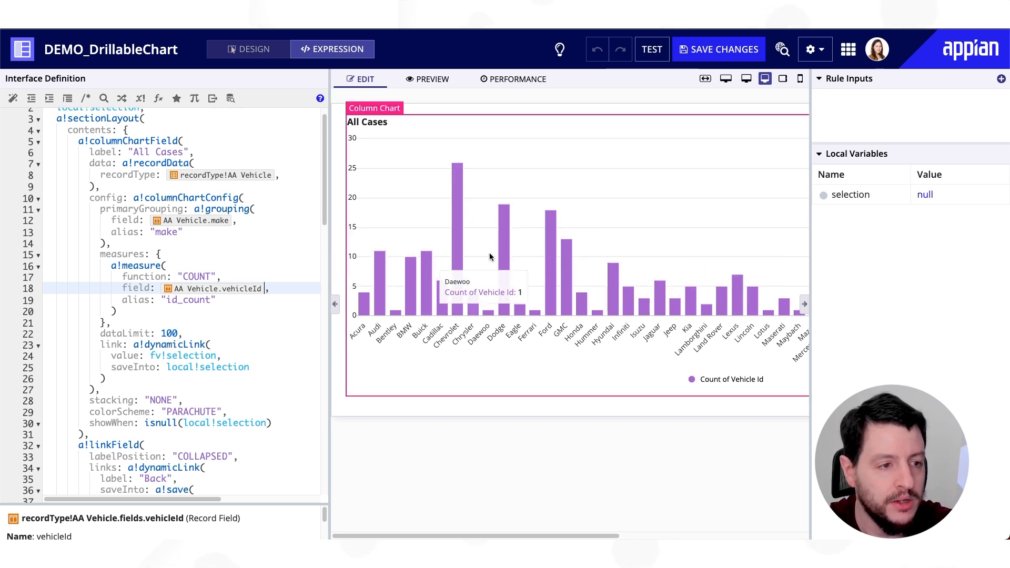
mouse_move(504, 230)
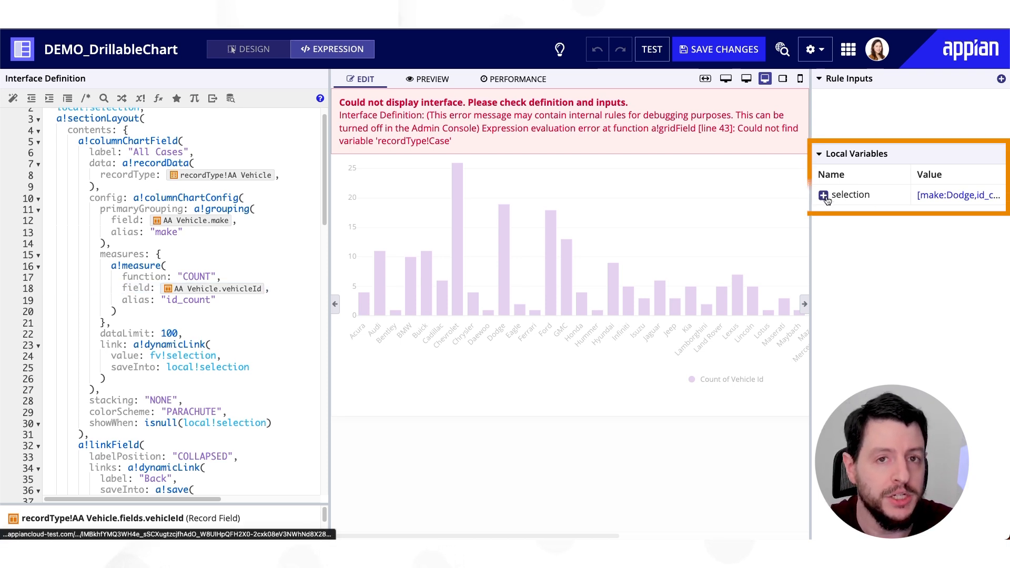
Step: Inspect the stored chart selection: make Dodge with id_count 19
click(823, 195)
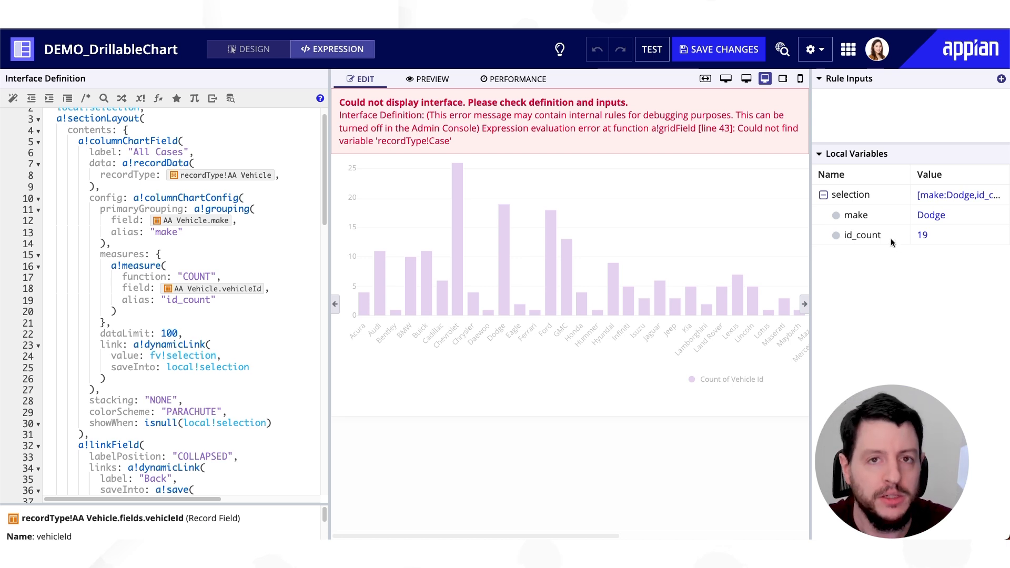
mouse_move(904, 238)
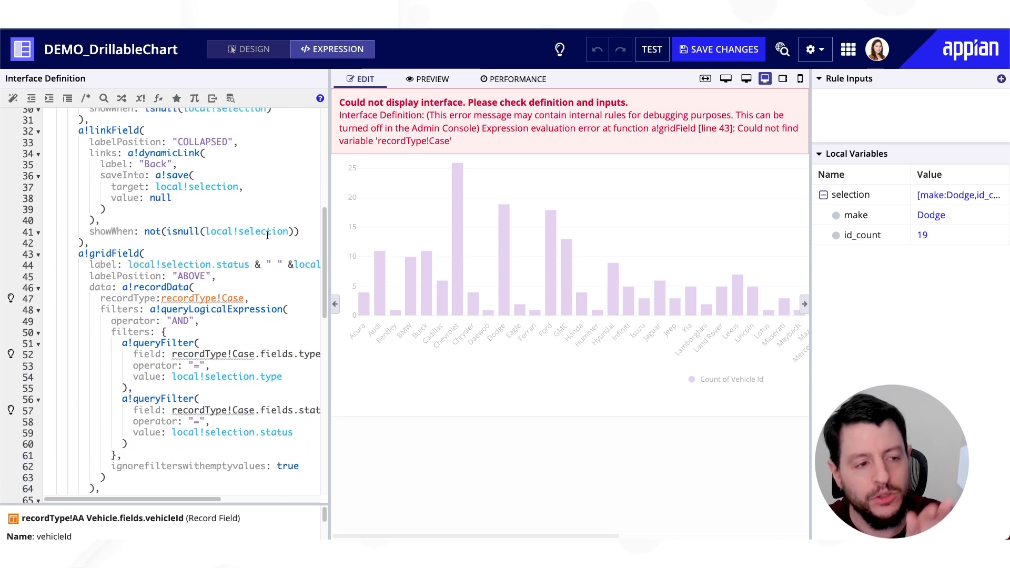
Step: Replace the grid's recordType!Case reference with the AA Vehicle record type
scroll(down, 3)
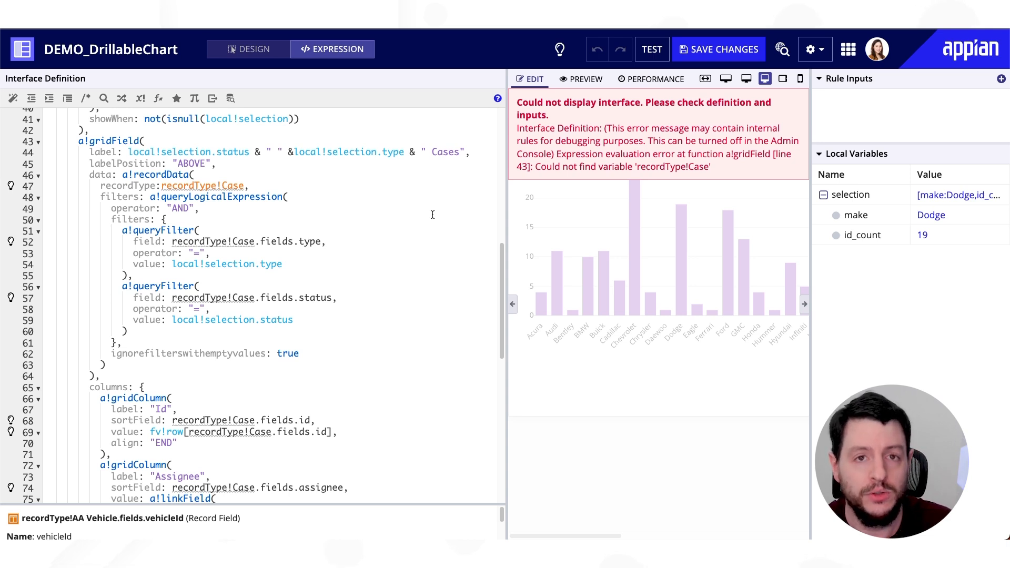
mouse_move(174, 230)
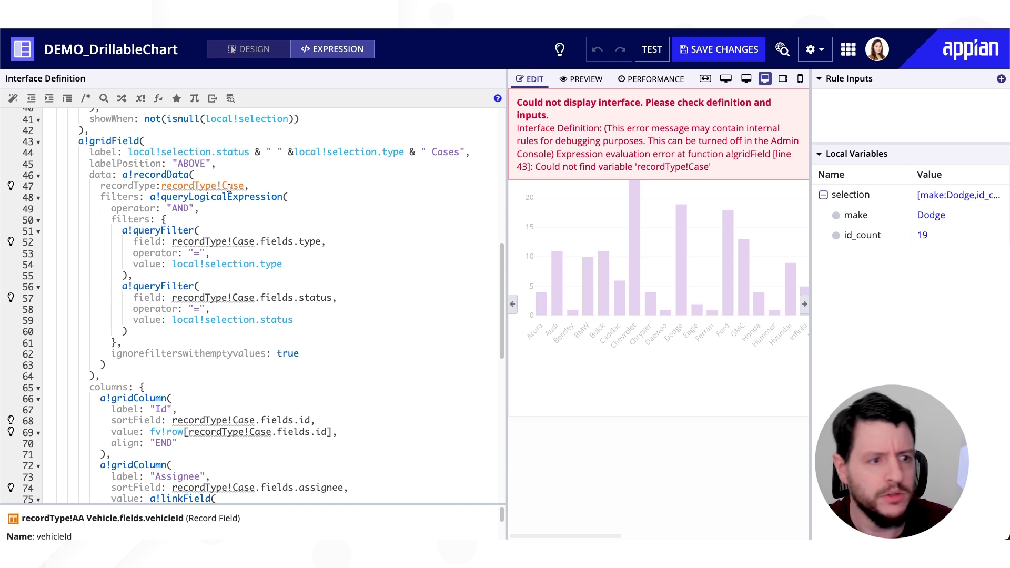
click(232, 186)
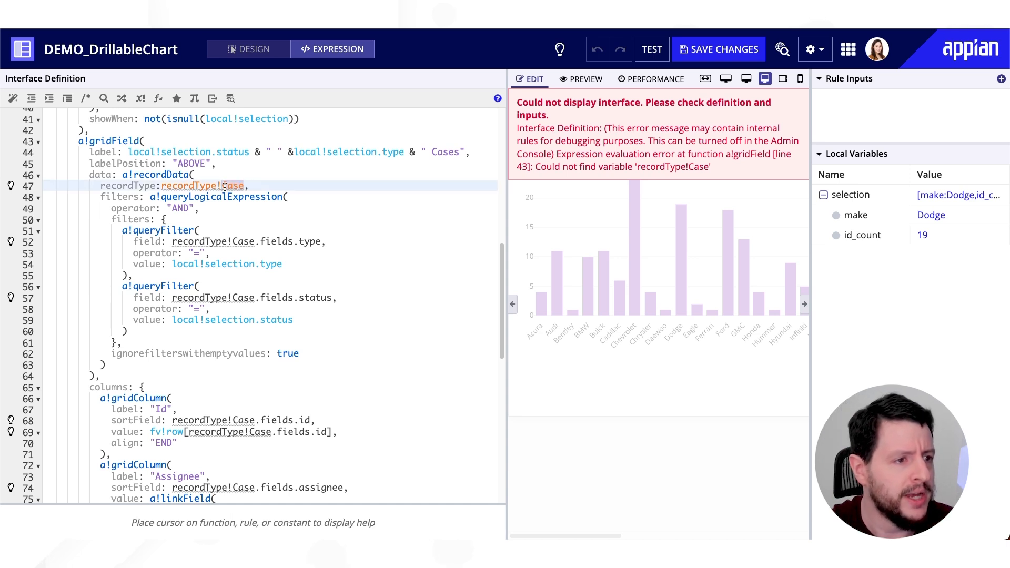
text(aa)
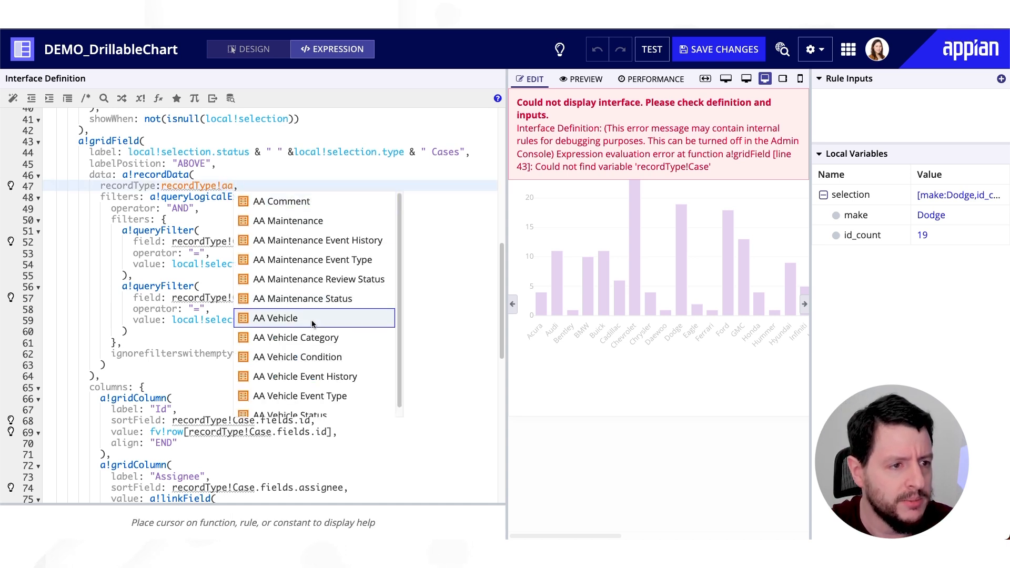
click(275, 318)
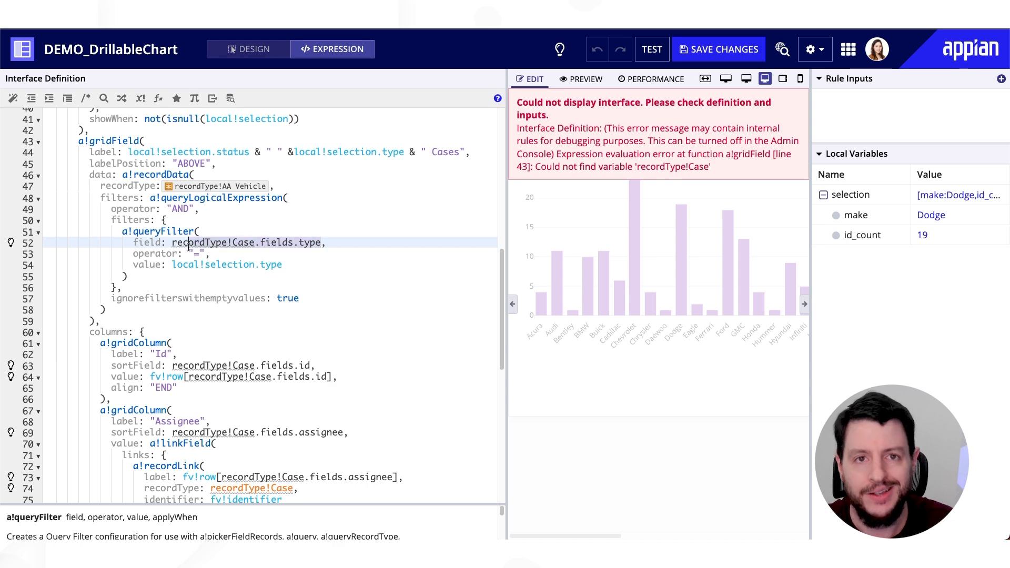
Step: Filter the grid on AA Vehicle make matching local!selection.make
text(ag)
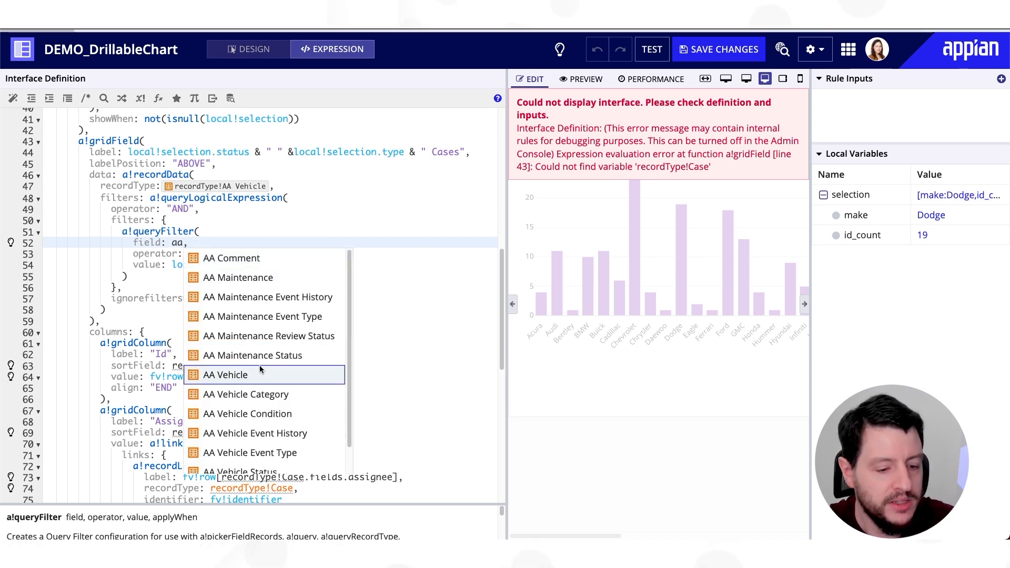
click(227, 375)
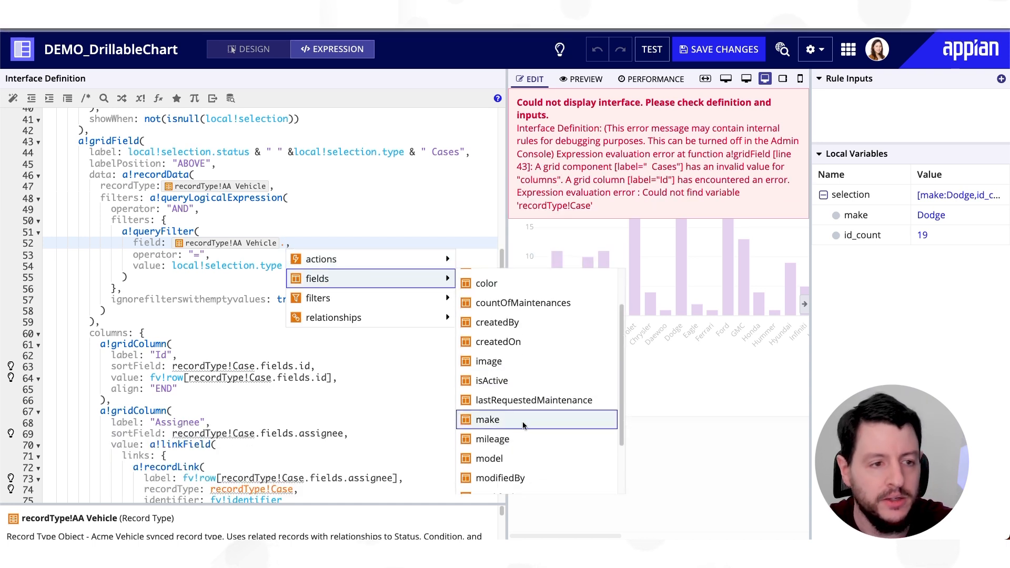
click(488, 419)
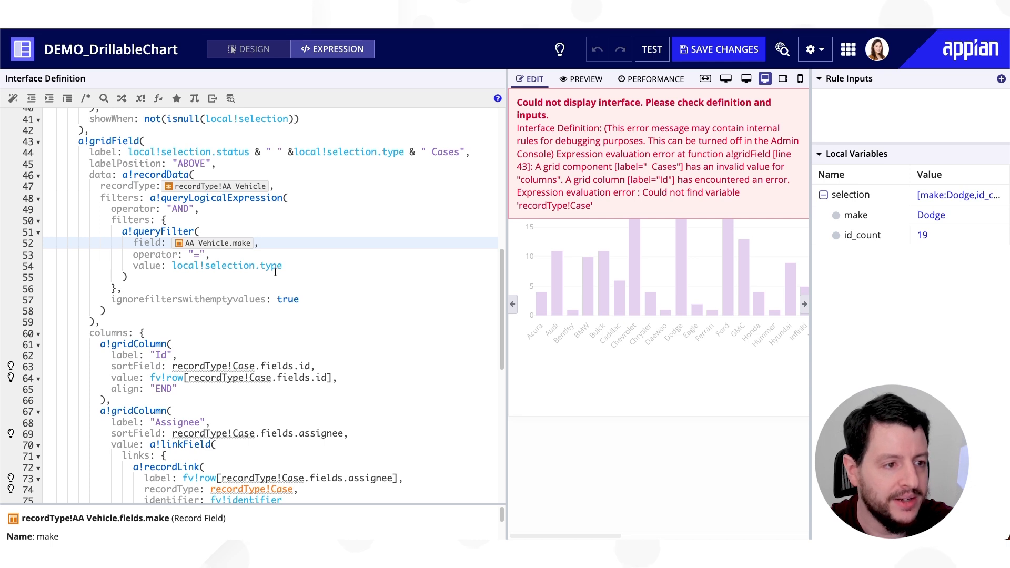
mouse_move(287, 265)
text(ma)
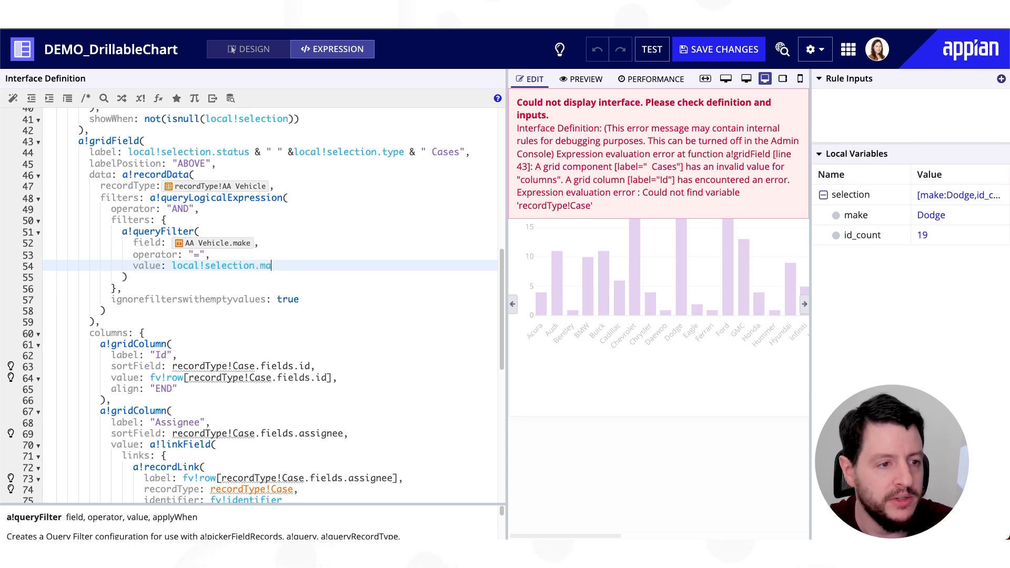
text(ke)
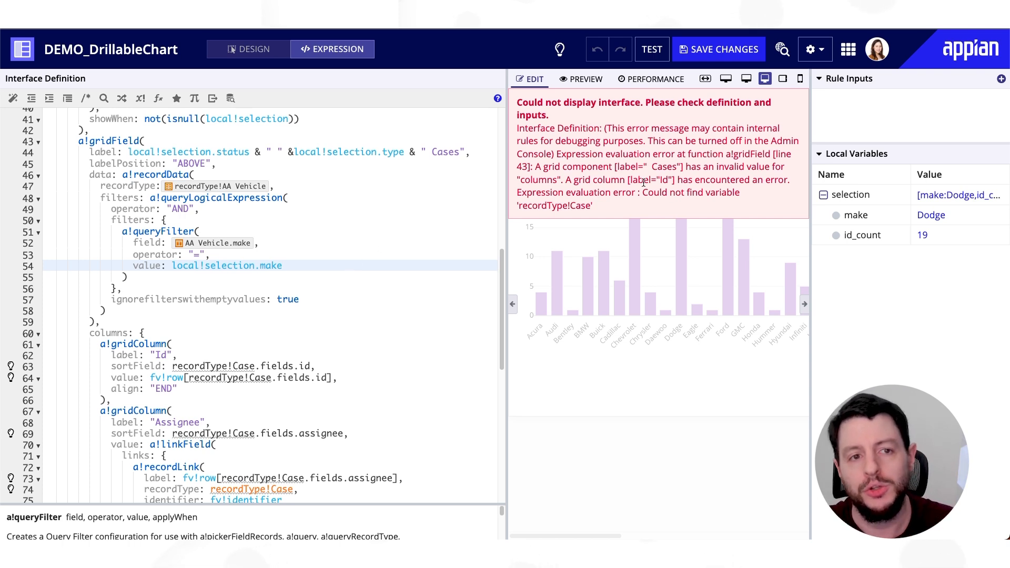
click(282, 265)
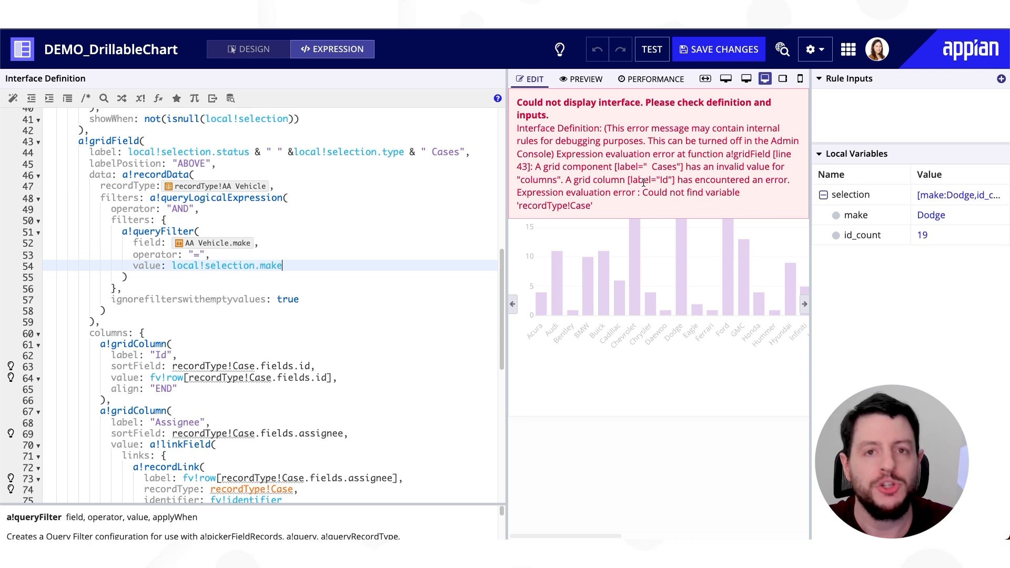
scroll(down, 3)
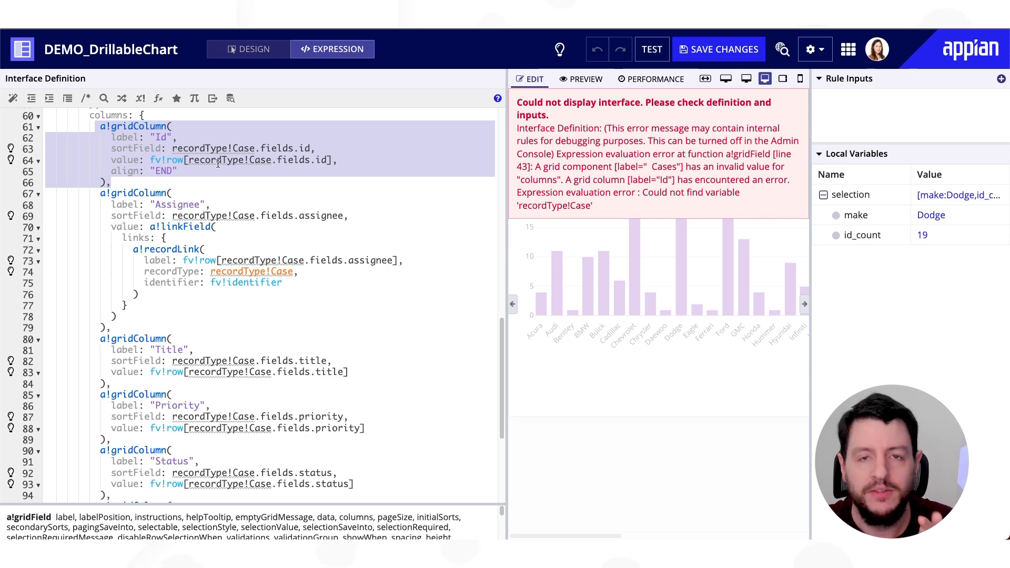
Step: Collapse the Status column's code block in the grid
scroll(down, 3)
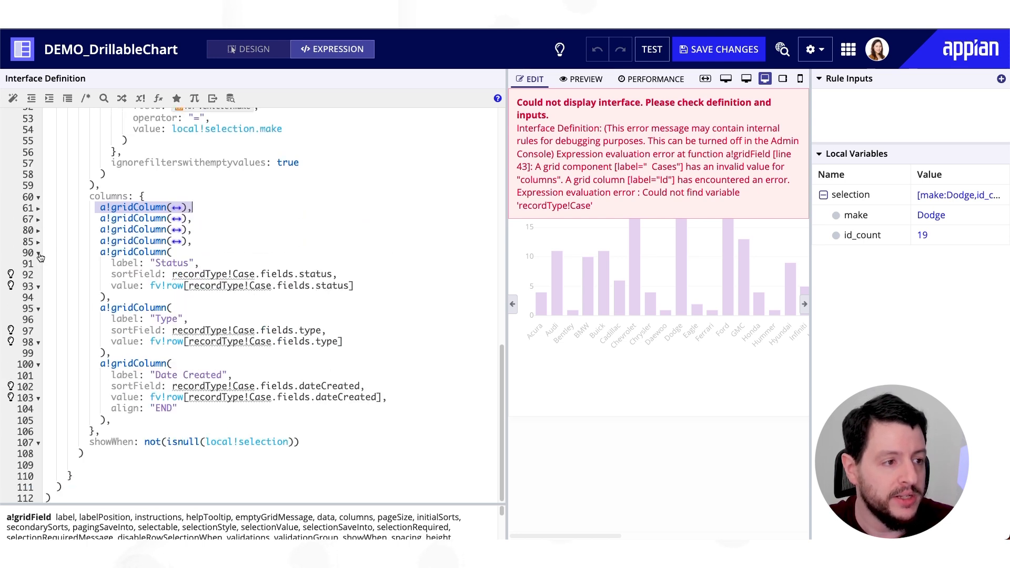
click(37, 263)
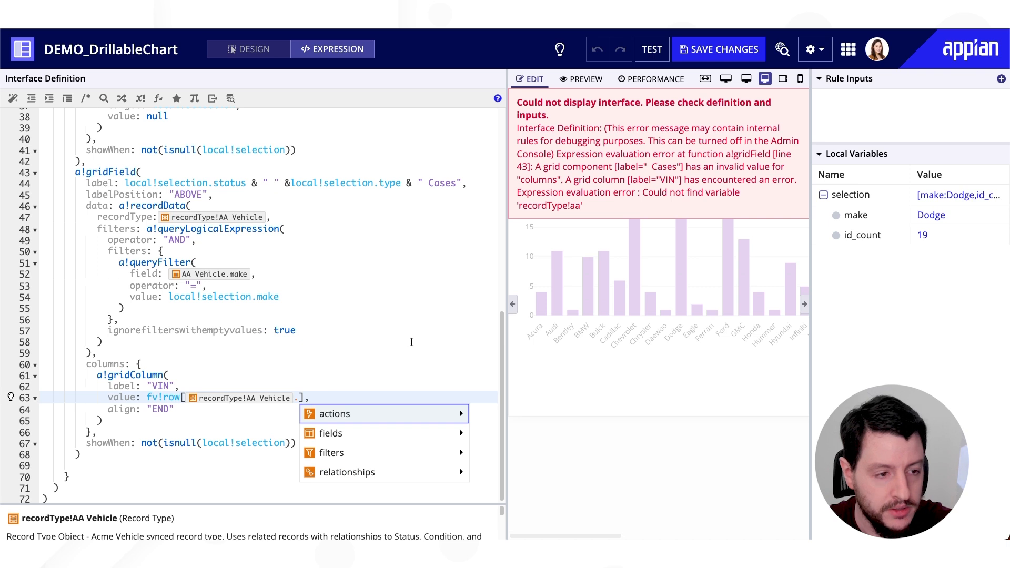
Step: Set the VIN column value to the AA Vehicle vin field and check the 19-row grid
click(330, 433)
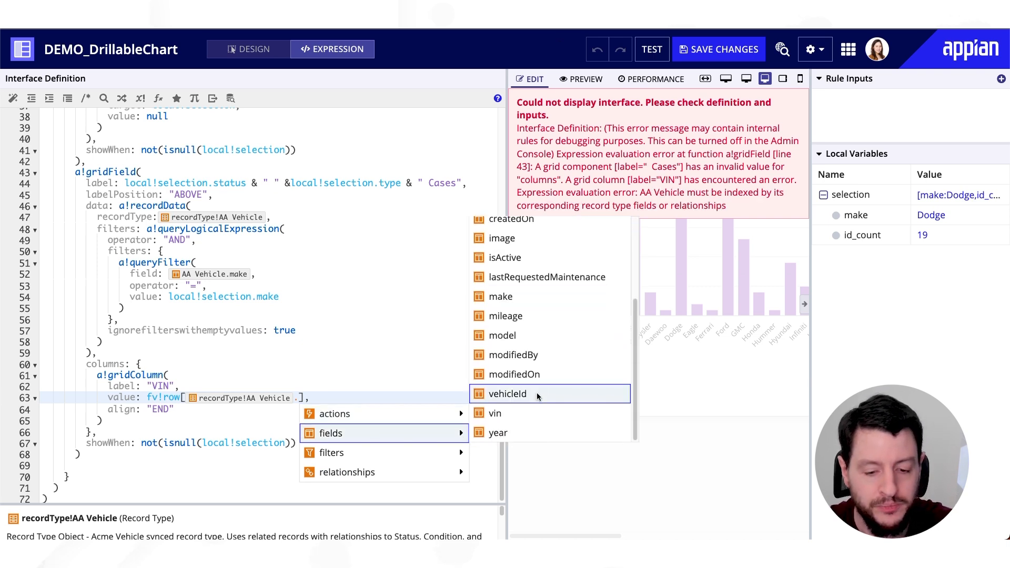
click(494, 412)
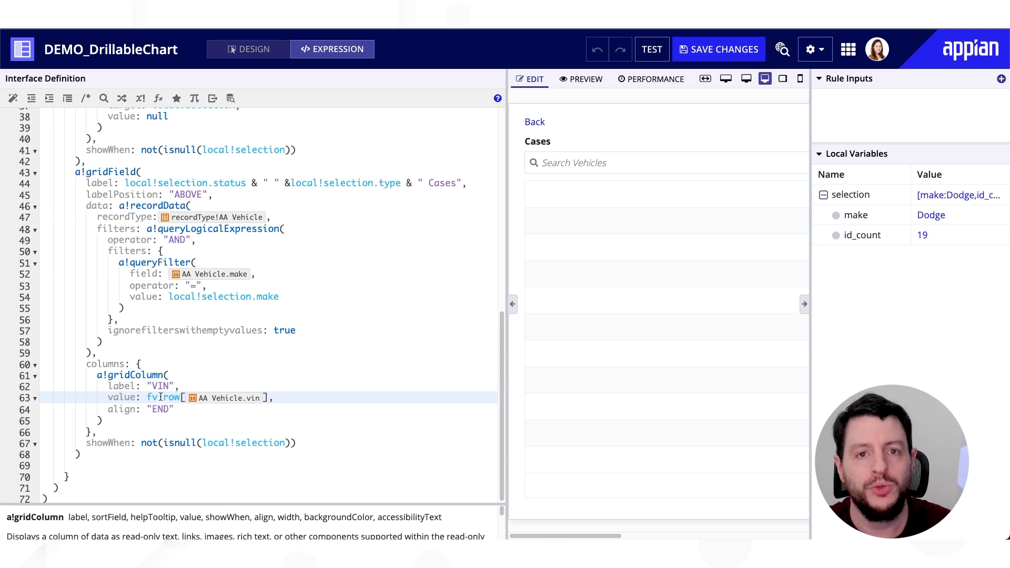
click(228, 397)
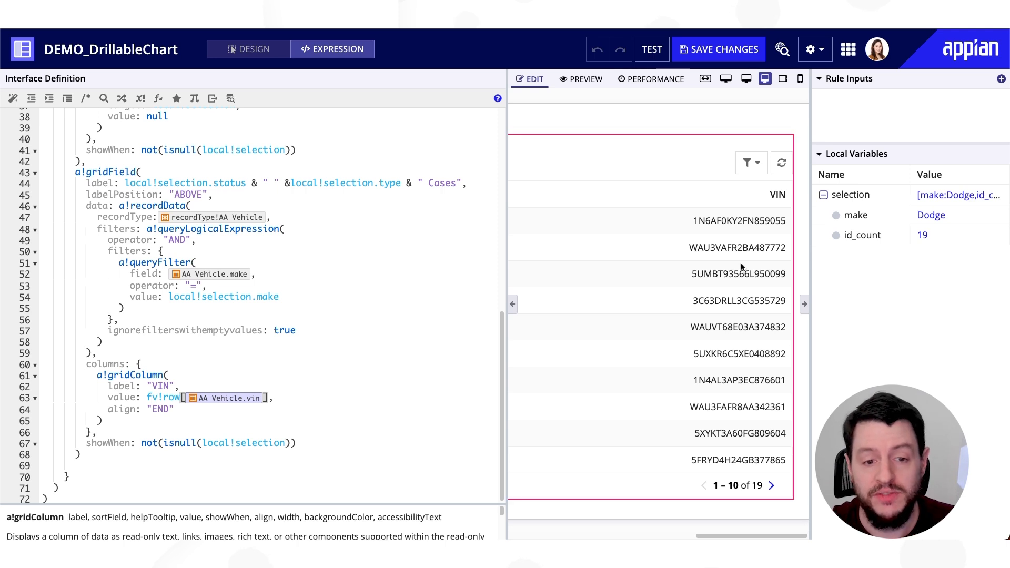
mouse_move(758, 481)
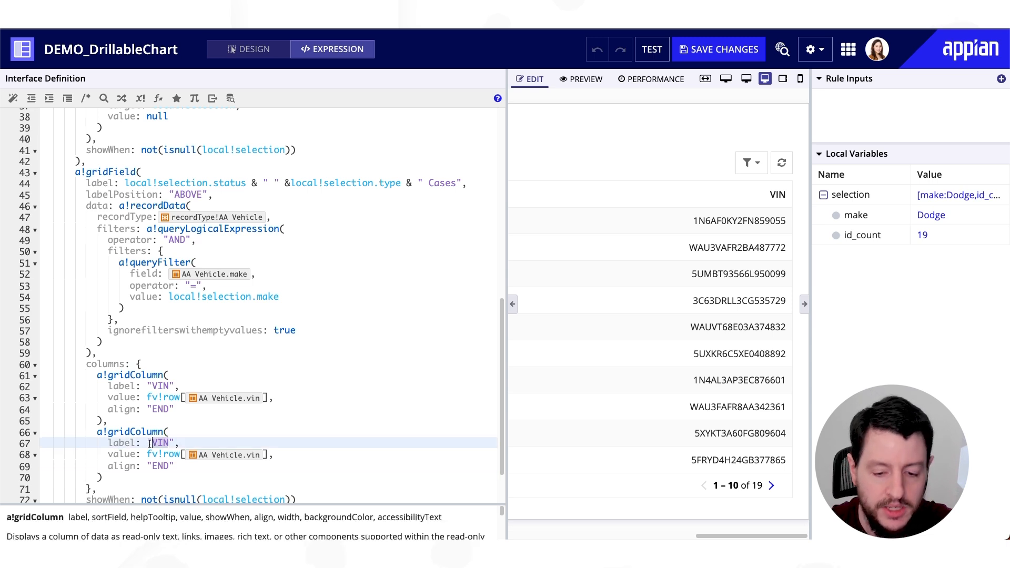
Step: Label the pasted grid column "Year" so it shows each vehicle's year beside VIN
text(Year)
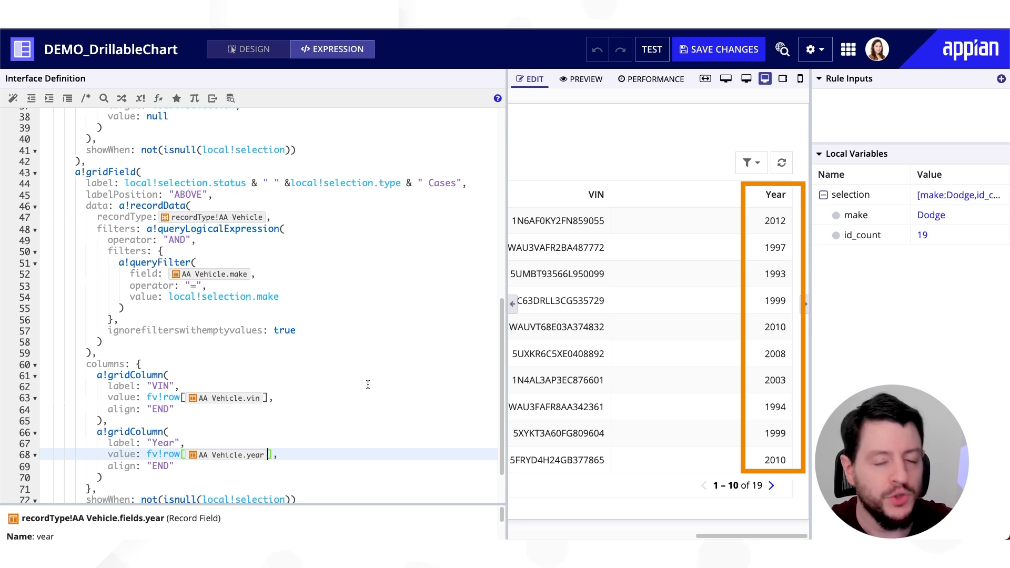
mouse_move(361, 379)
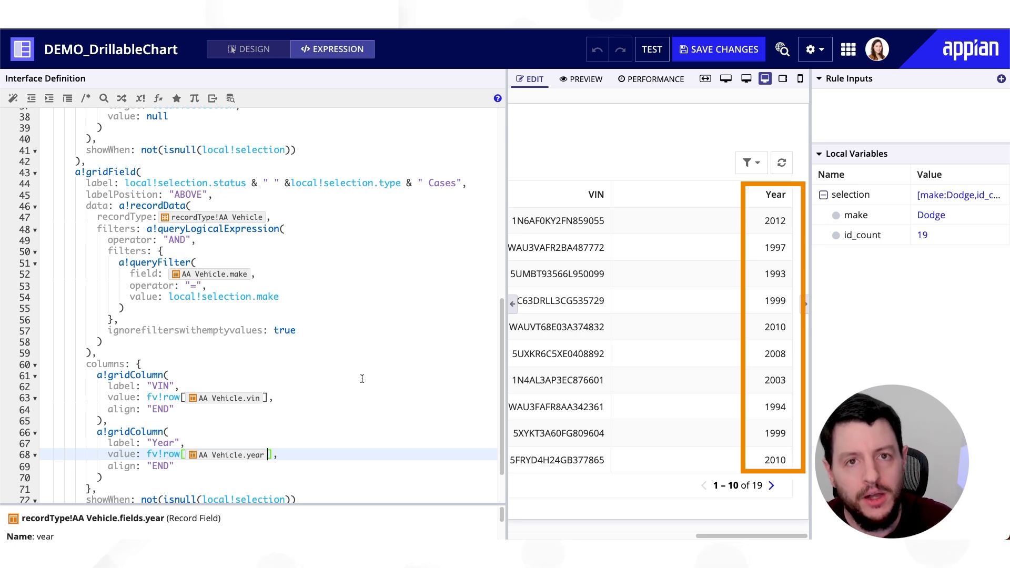